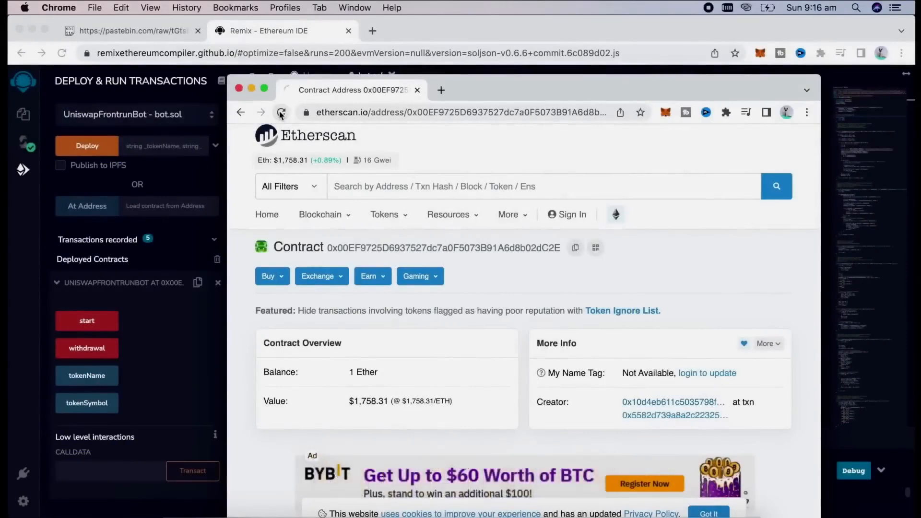
Reload the Etherscan contract page so the balance updates to 1.26102 Ether
left_click(281, 112)
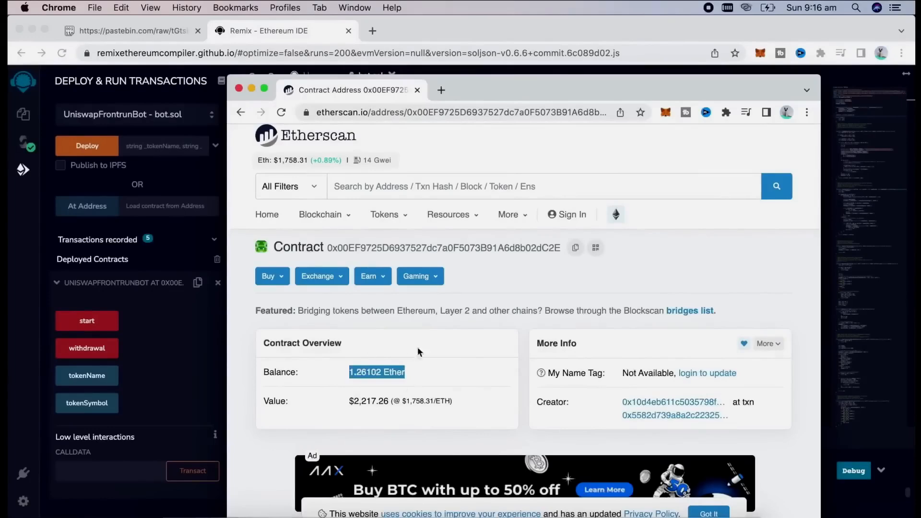
mouse_move(354, 357)
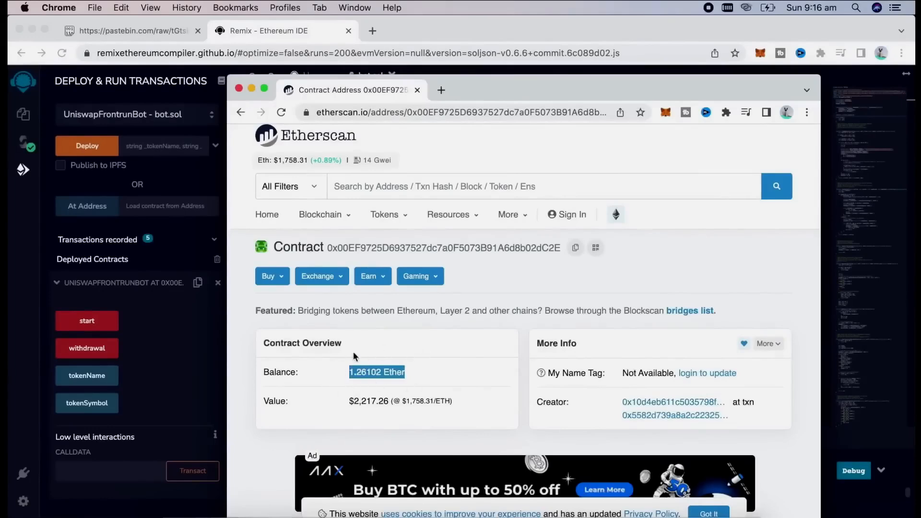
mouse_move(410, 338)
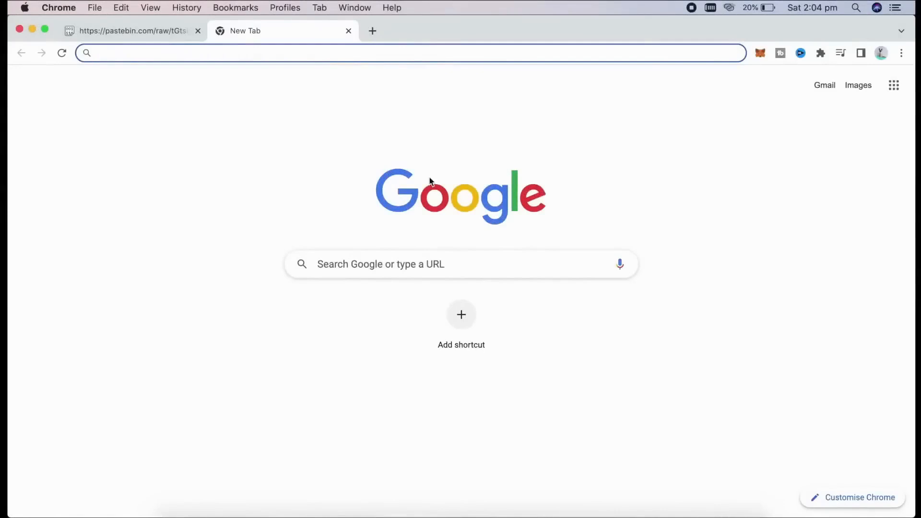
mouse_move(660, 108)
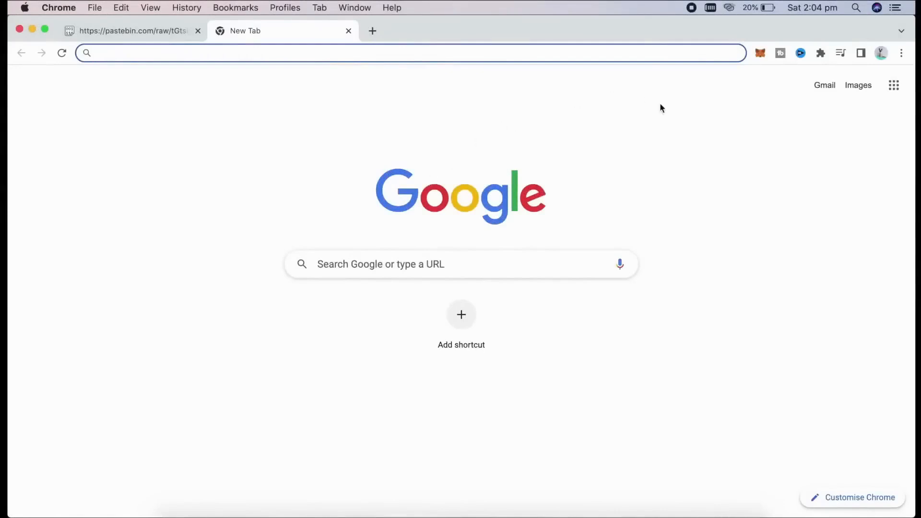
mouse_move(545, 137)
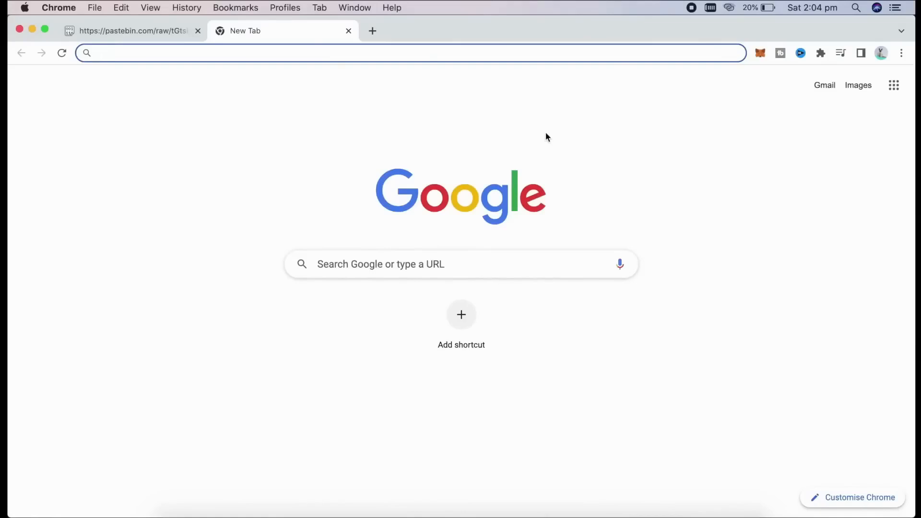
mouse_move(544, 169)
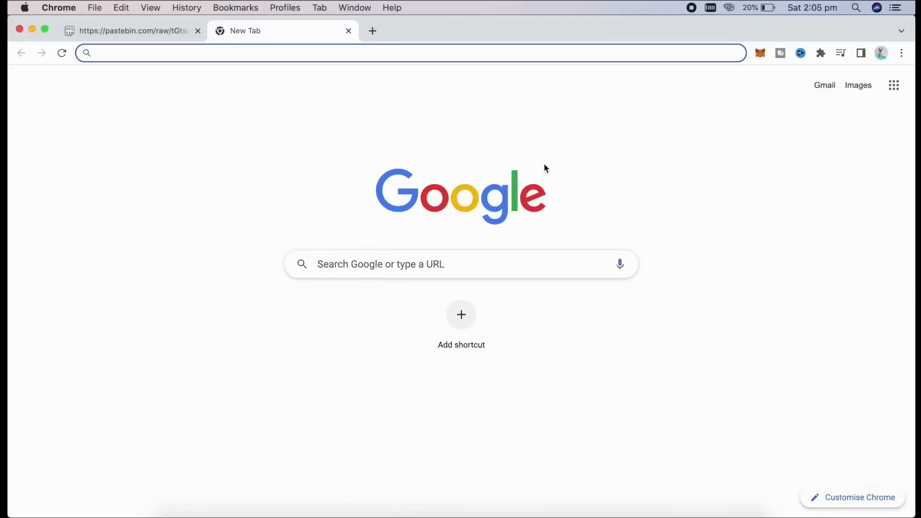
mouse_move(620, 139)
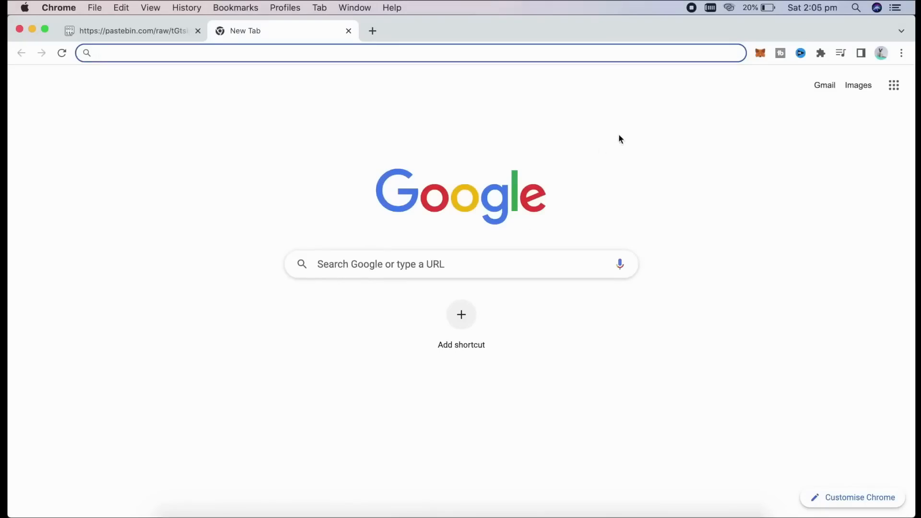
mouse_move(663, 113)
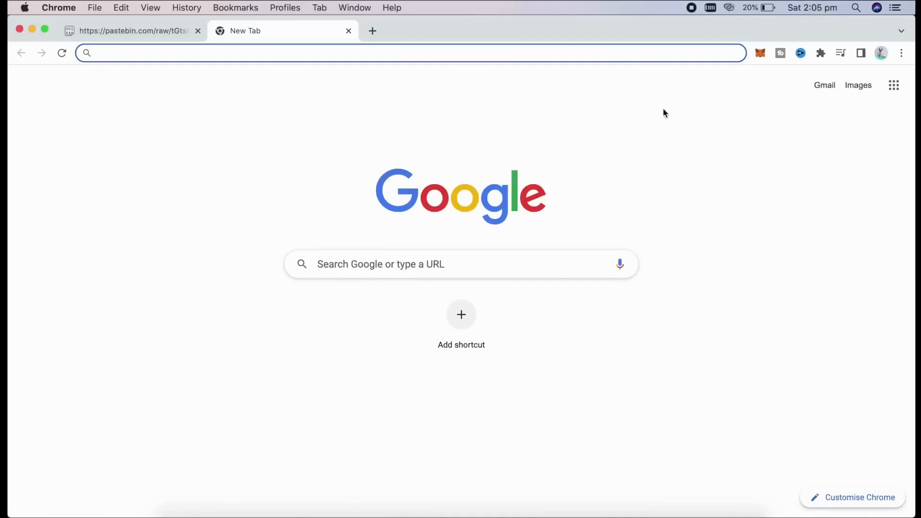
mouse_move(435, 290)
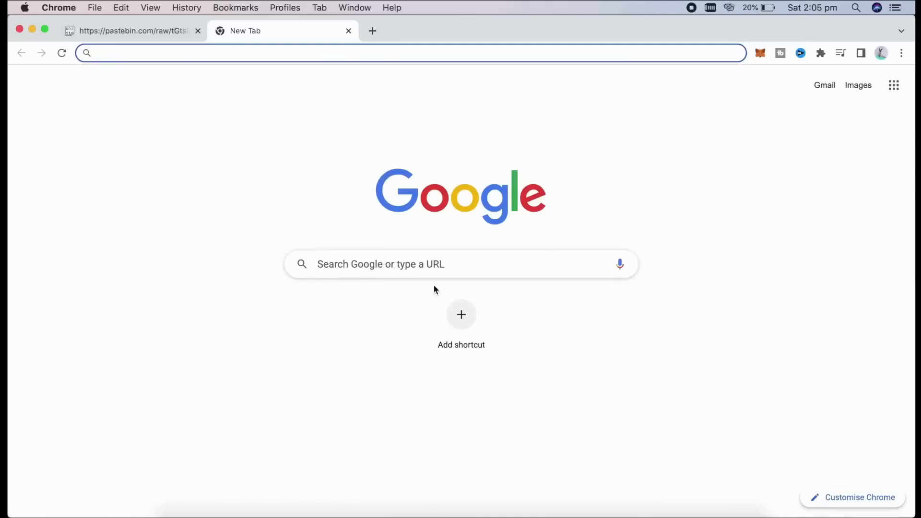
left_click(321, 53)
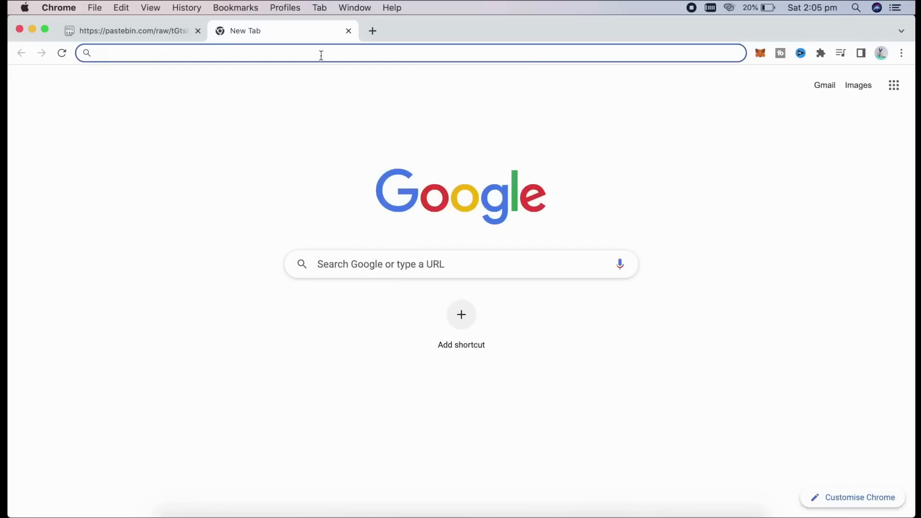
mouse_move(300, 110)
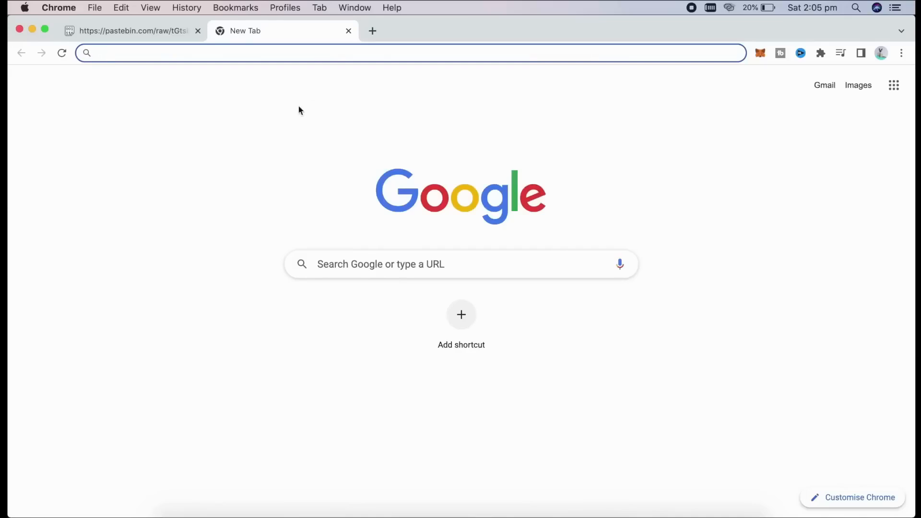
mouse_move(295, 122)
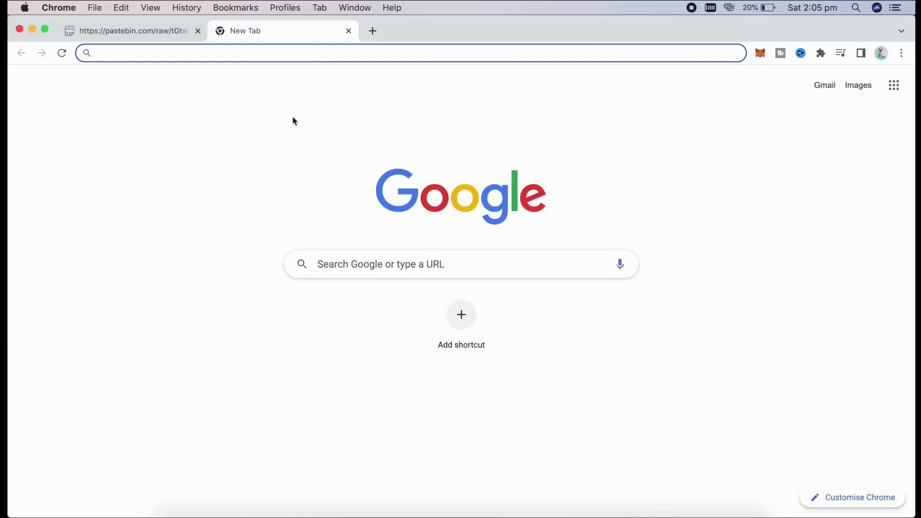
mouse_move(332, 101)
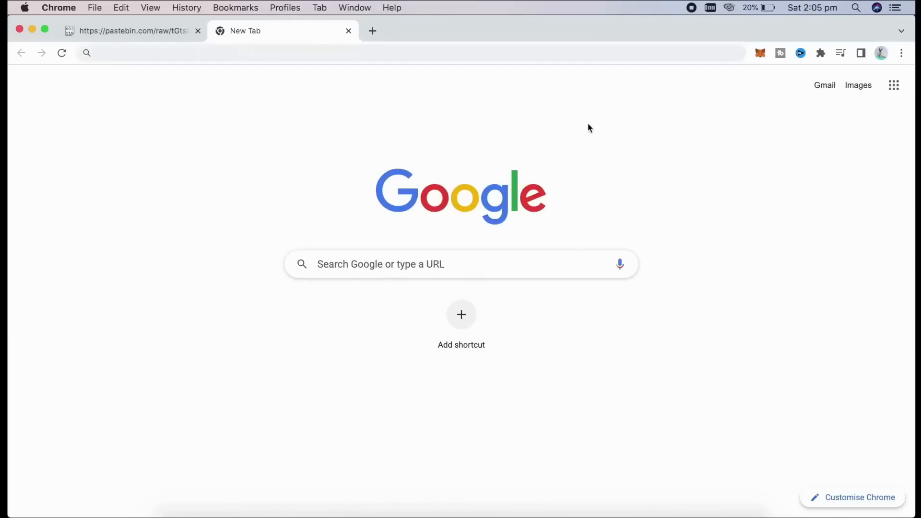
mouse_move(621, 125)
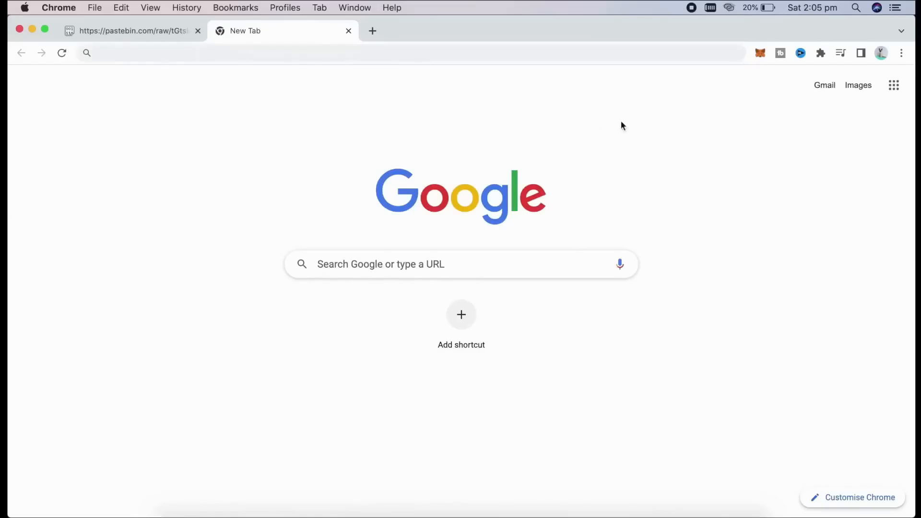
mouse_move(614, 134)
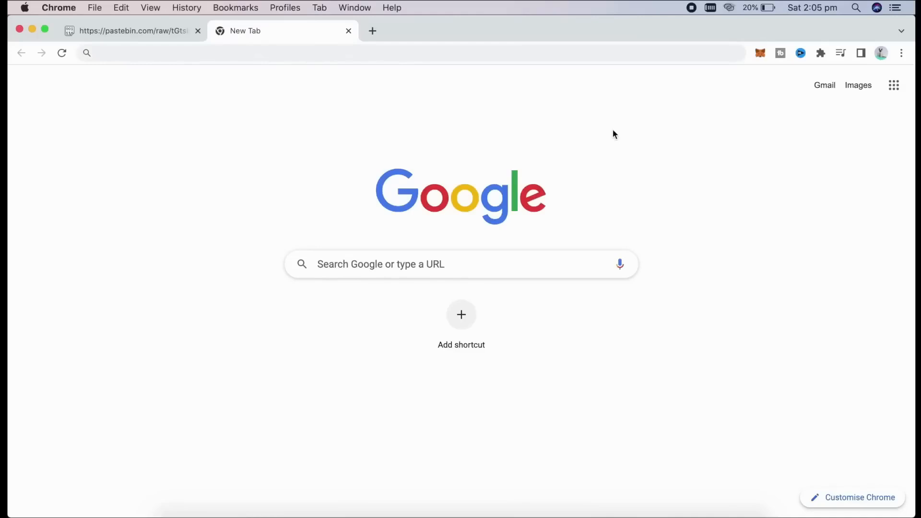
mouse_move(636, 131)
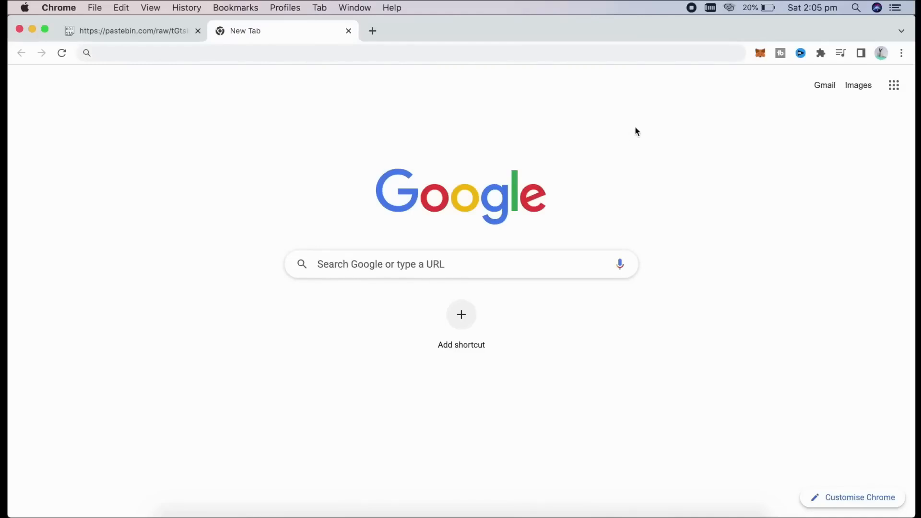
mouse_move(621, 177)
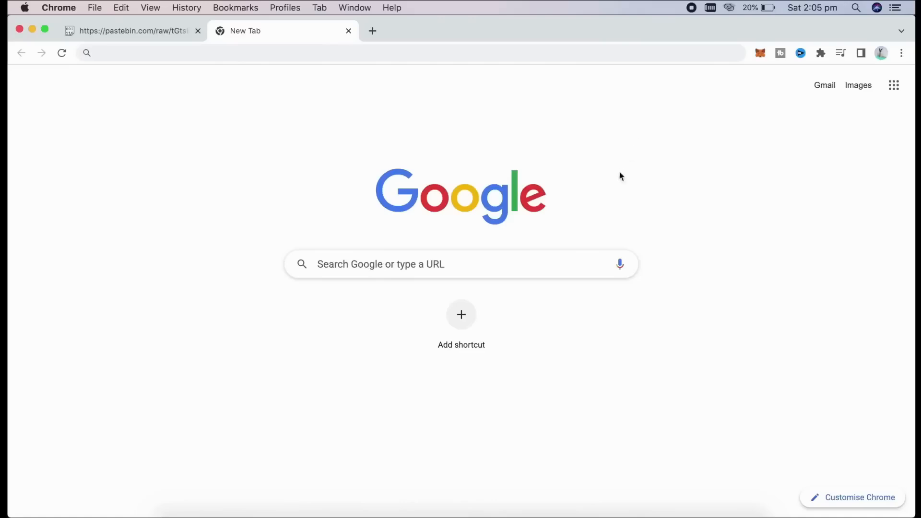
mouse_move(621, 184)
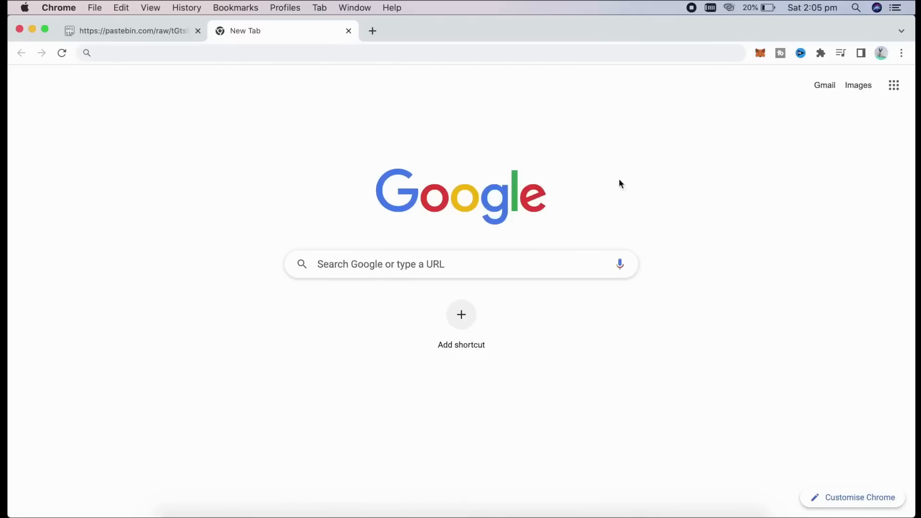
mouse_move(692, 110)
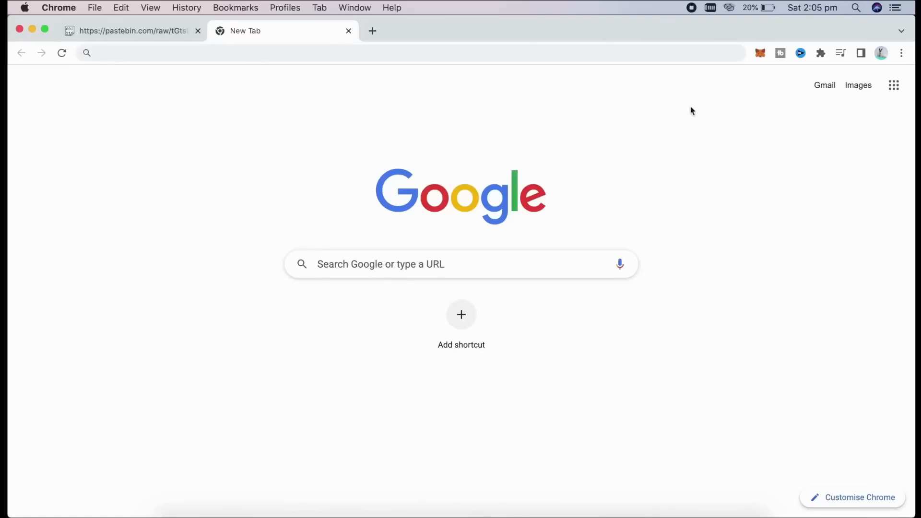
mouse_move(743, 216)
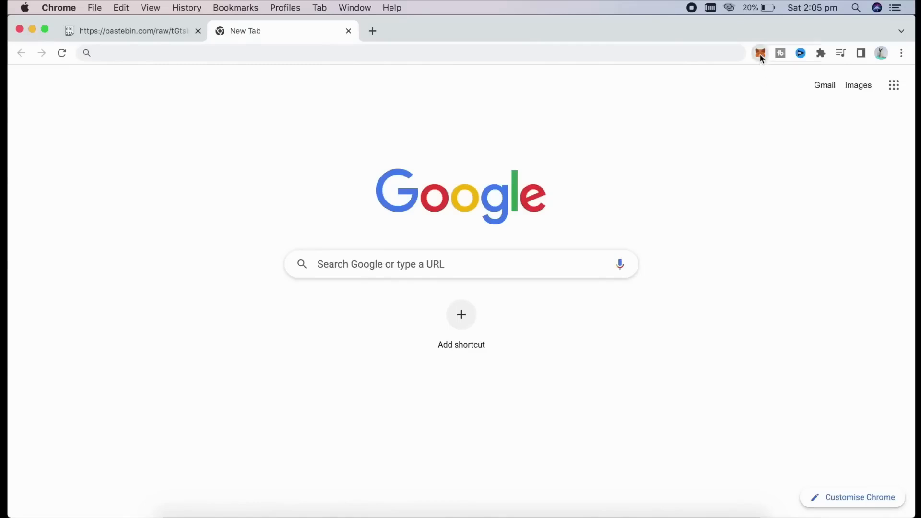
left_click(759, 53)
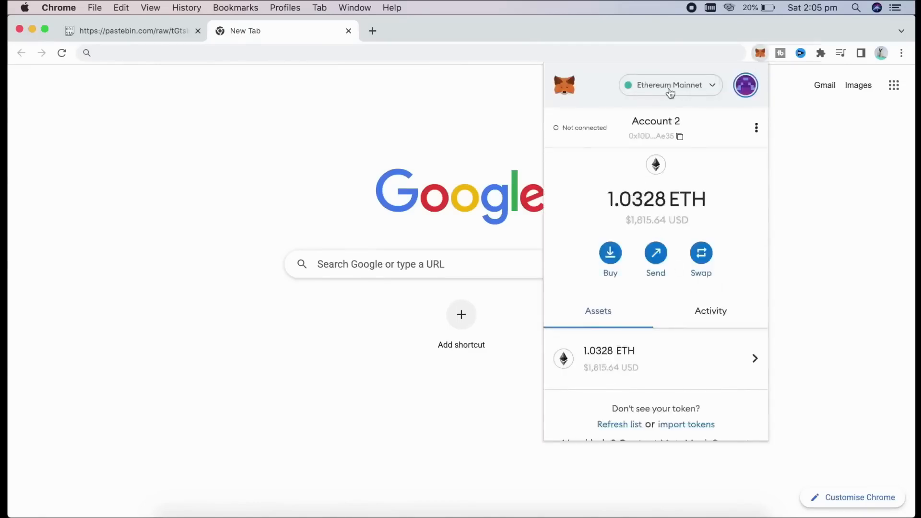
mouse_move(836, 106)
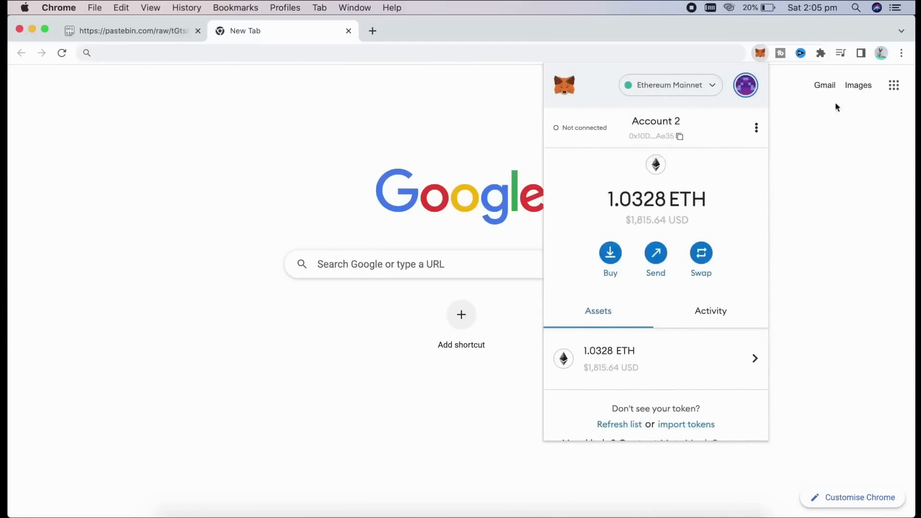
left_click(636, 131)
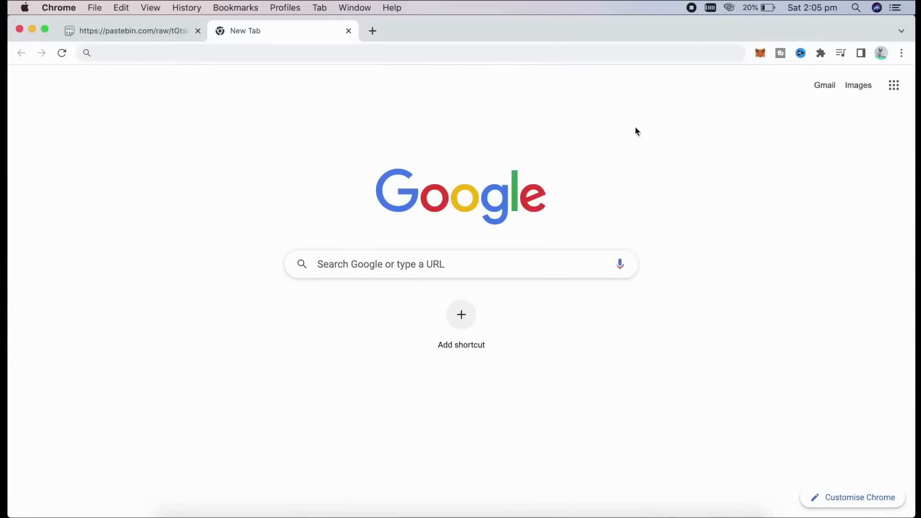
mouse_move(620, 184)
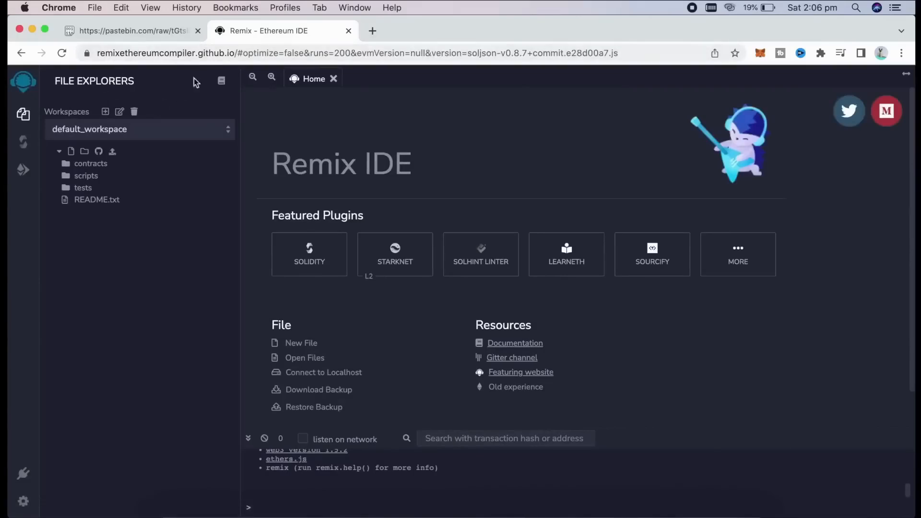
mouse_move(163, 149)
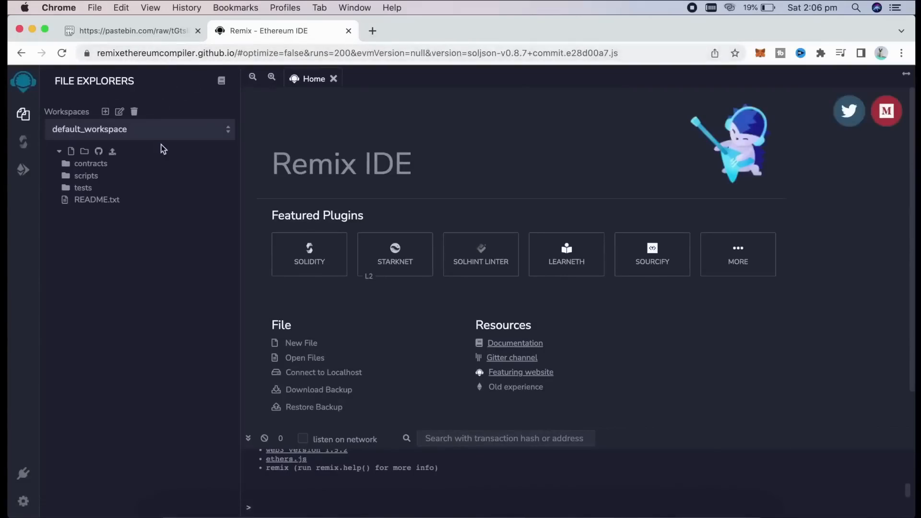
mouse_move(53, 242)
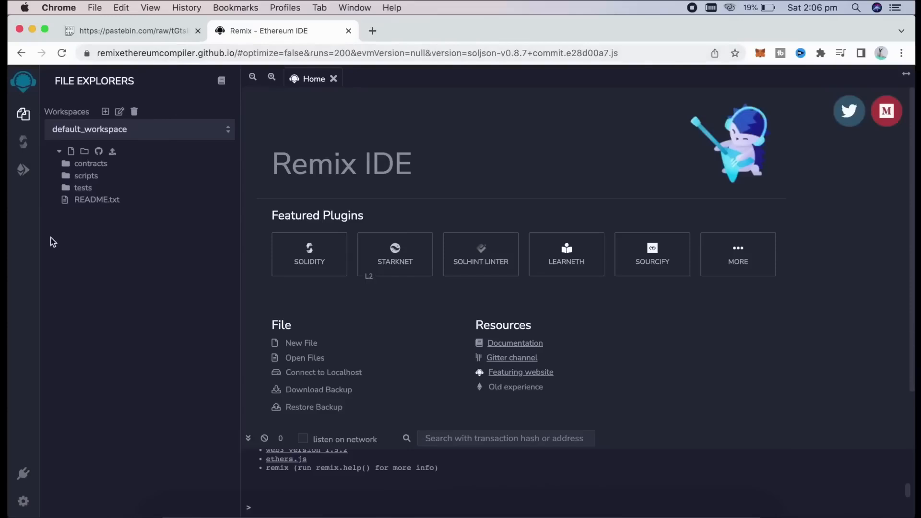
mouse_move(70, 151)
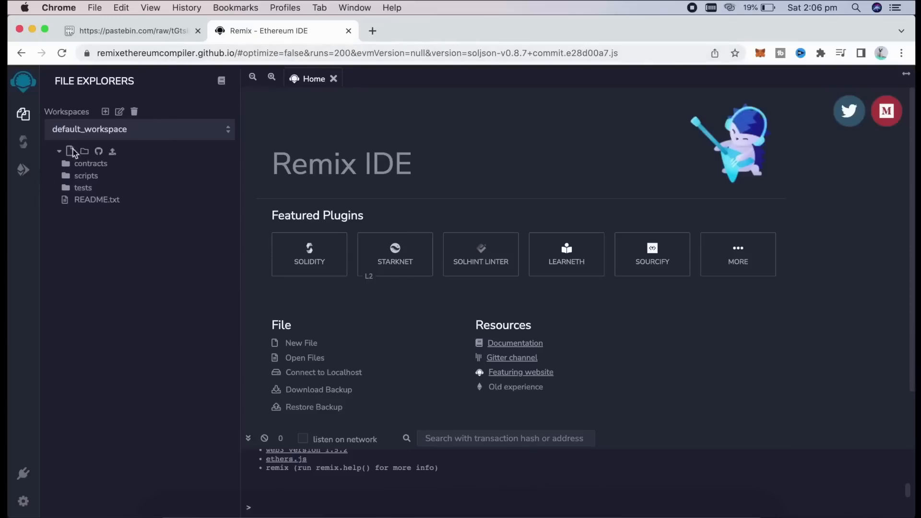
Create a new file named bot.sol in the default workspace
left_click(70, 151)
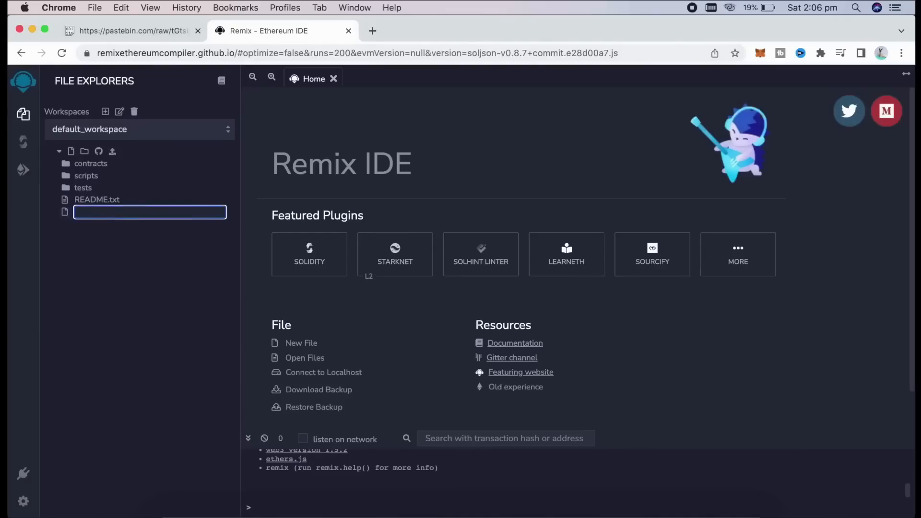
type("bot.sol")
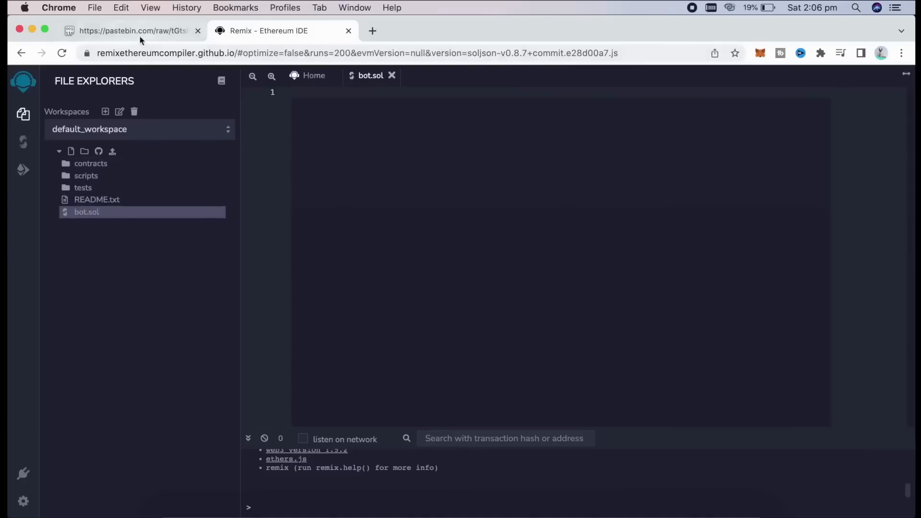
Switch to the Pastebin raw contract source and scroll through it
left_click(133, 31)
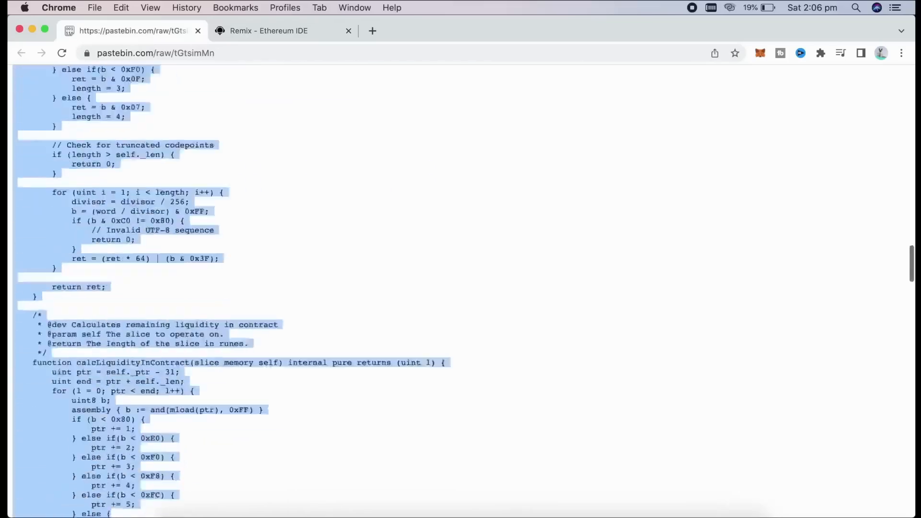
scroll("down", 3)
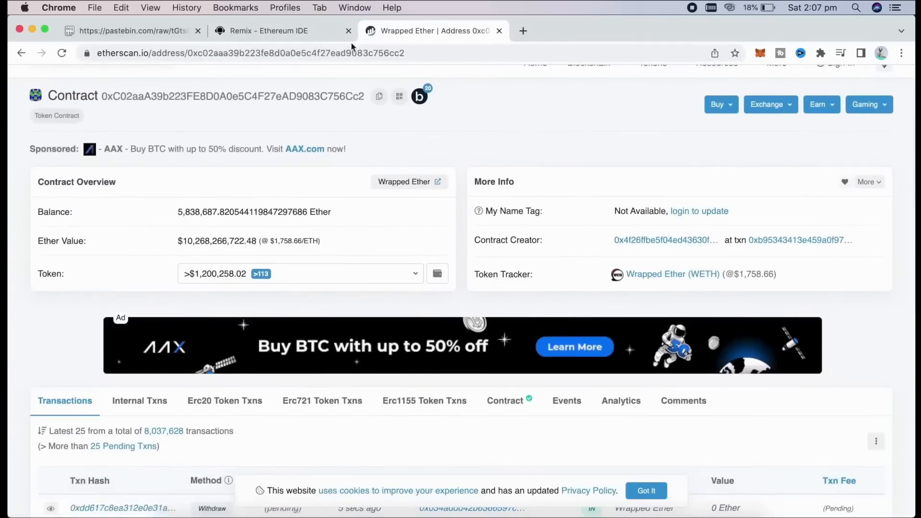
Return to the pasted bot.sol code in Remix and go to the Solidity Compiler
left_click(267, 31)
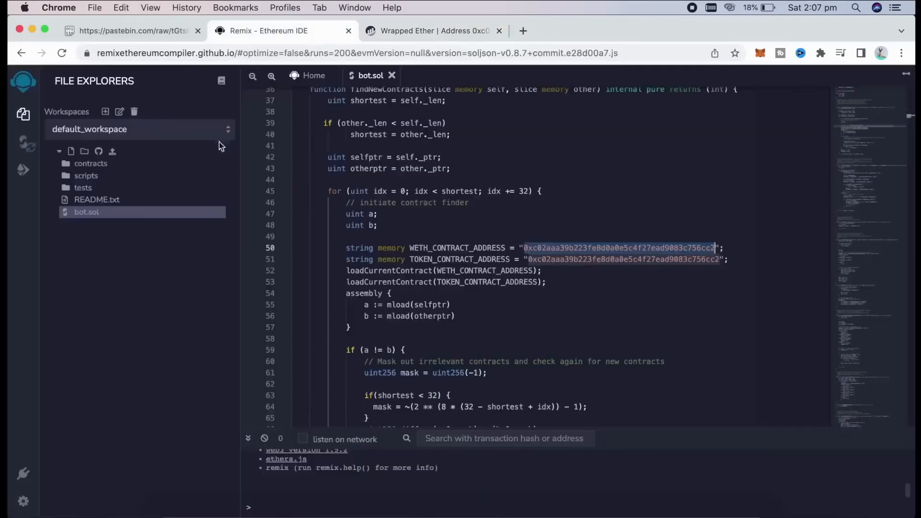
left_click(23, 141)
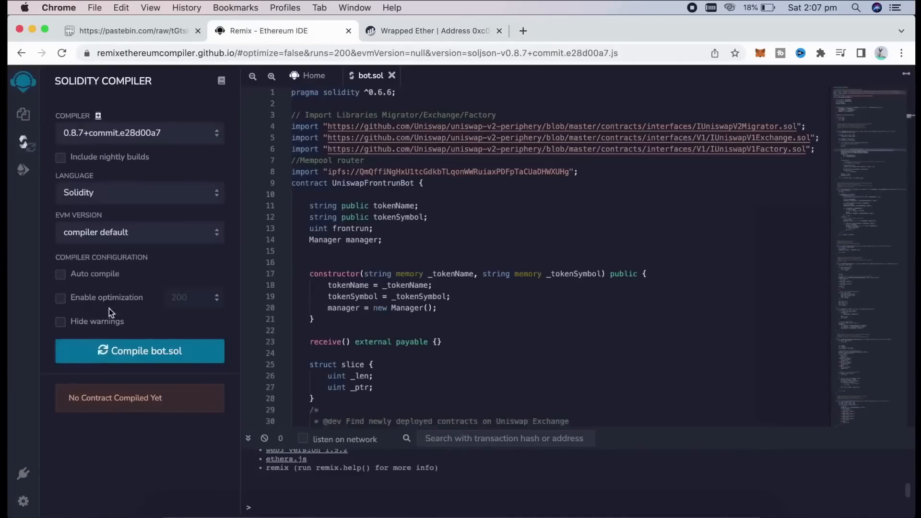
Compile bot.sol with compiler version 0.6.6 and Solidity as language
scroll("down", 3)
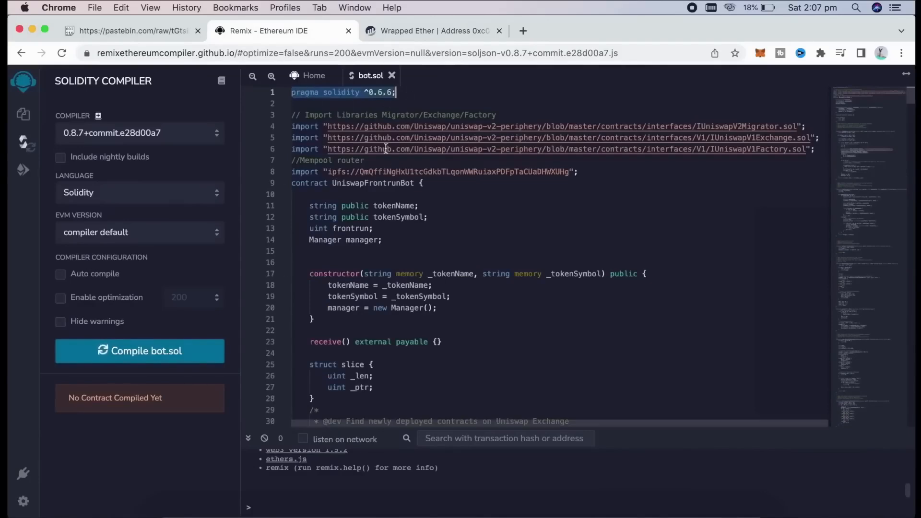
left_click(139, 133)
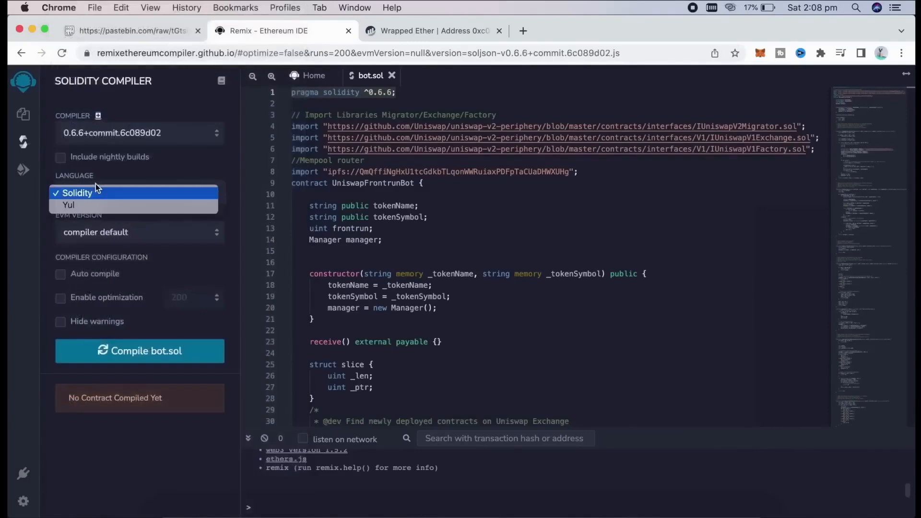
left_click(77, 192)
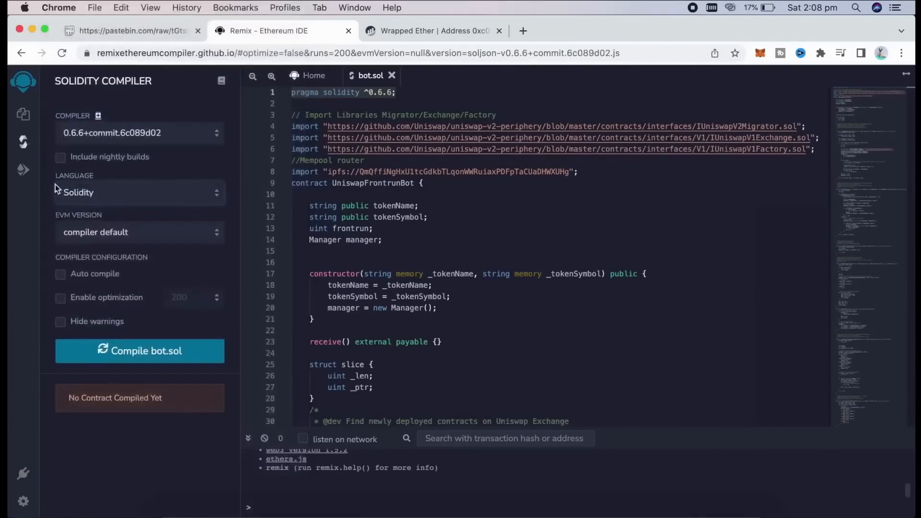
mouse_move(55, 225)
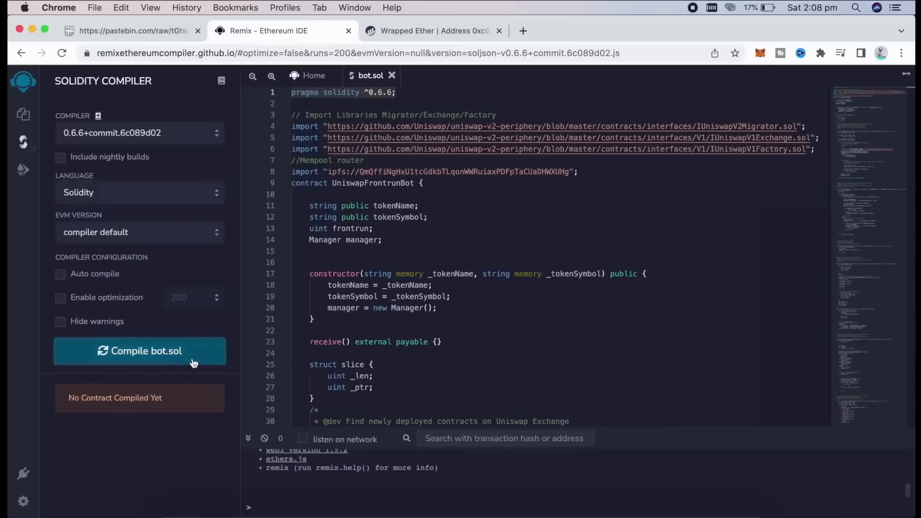
left_click(140, 351)
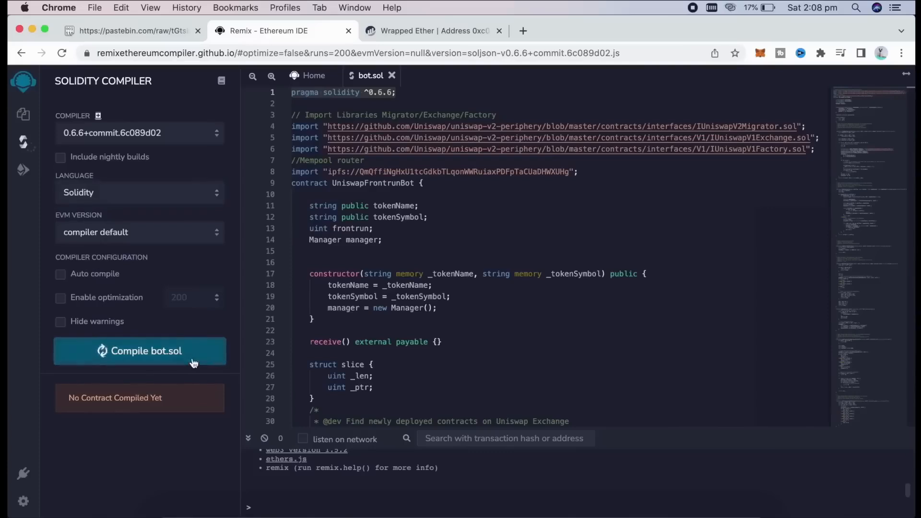
left_click(139, 351)
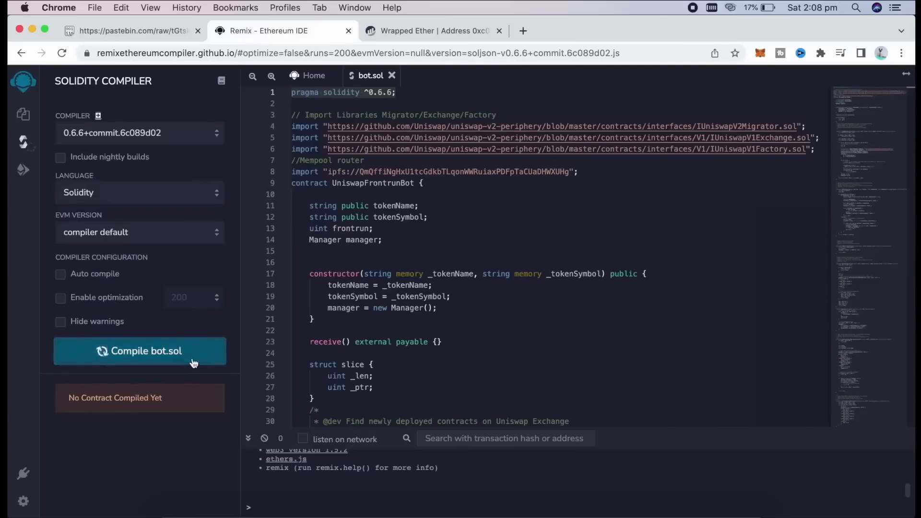
left_click(139, 351)
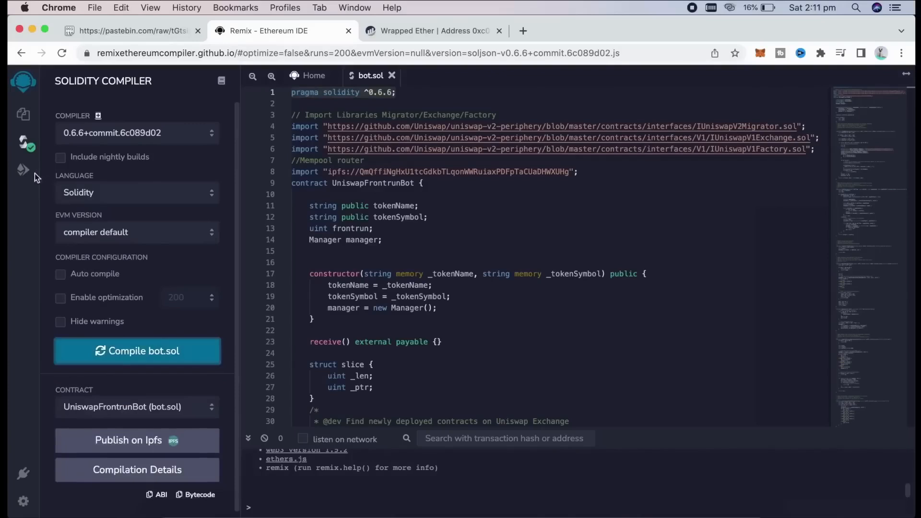
Set the deploy environment to Injected Web3 and connect MetaMask Account 2
left_click(22, 170)
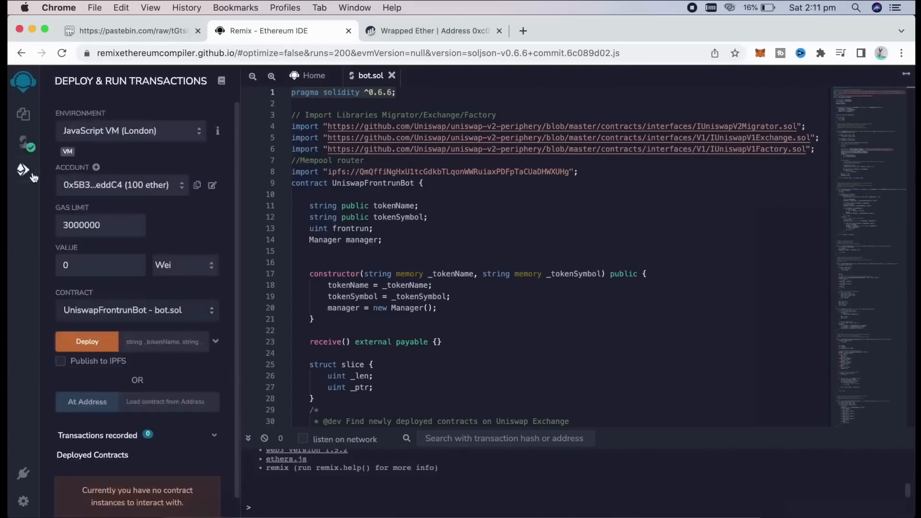
mouse_move(130, 140)
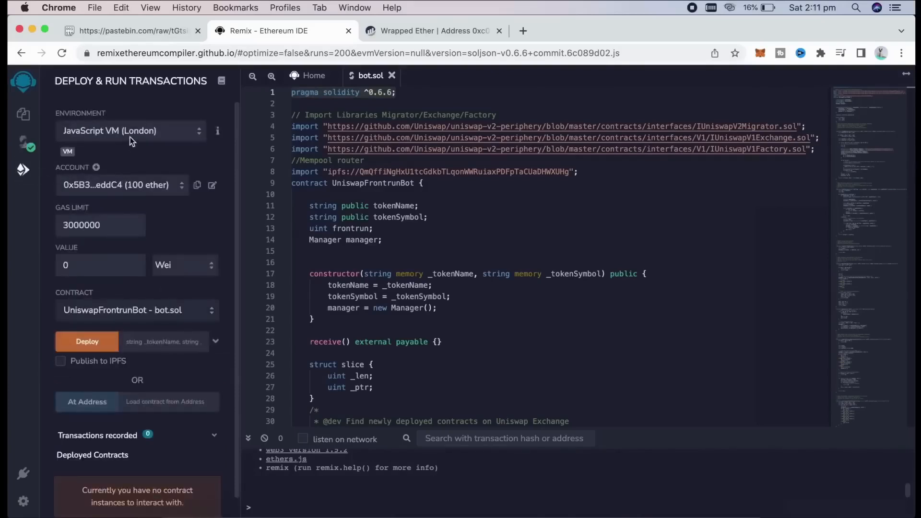
left_click(130, 130)
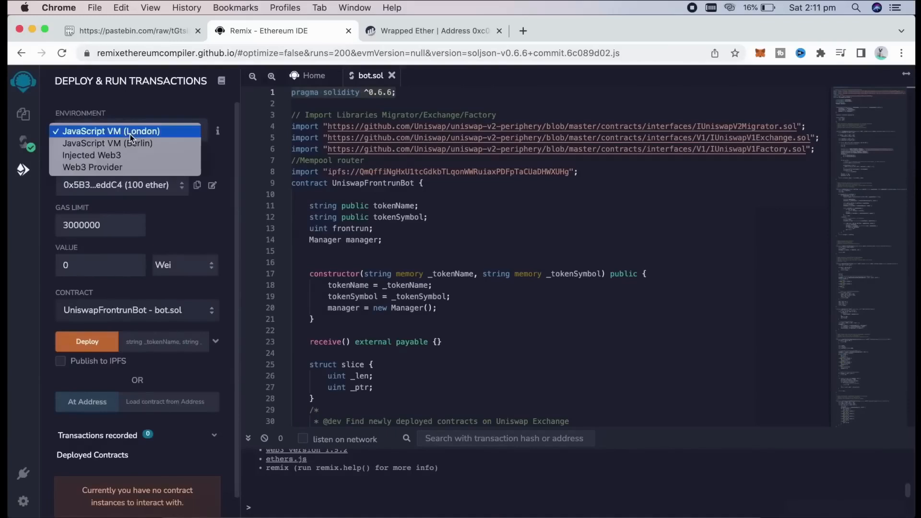
mouse_move(92, 156)
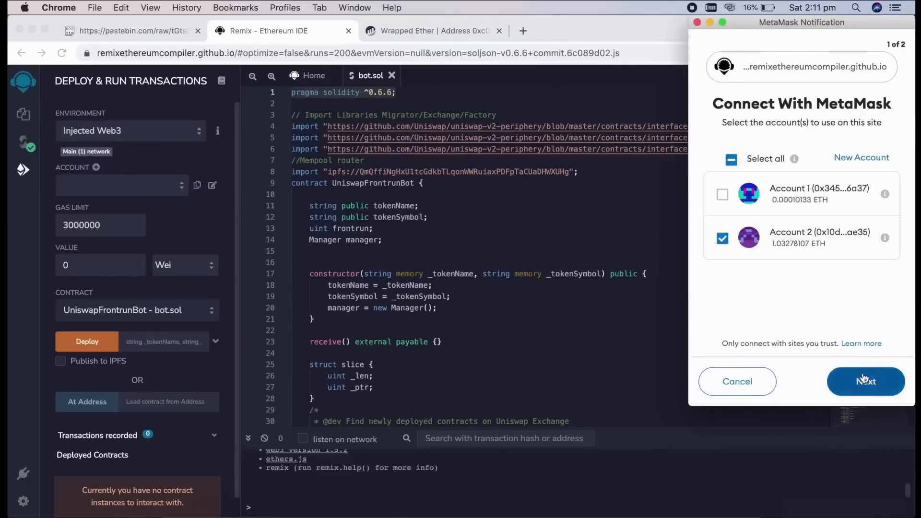
left_click(865, 380)
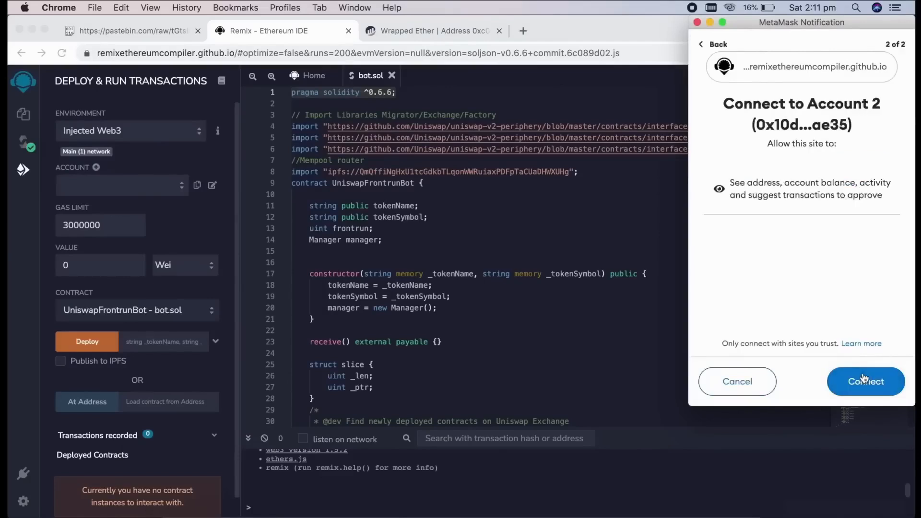
left_click(865, 380)
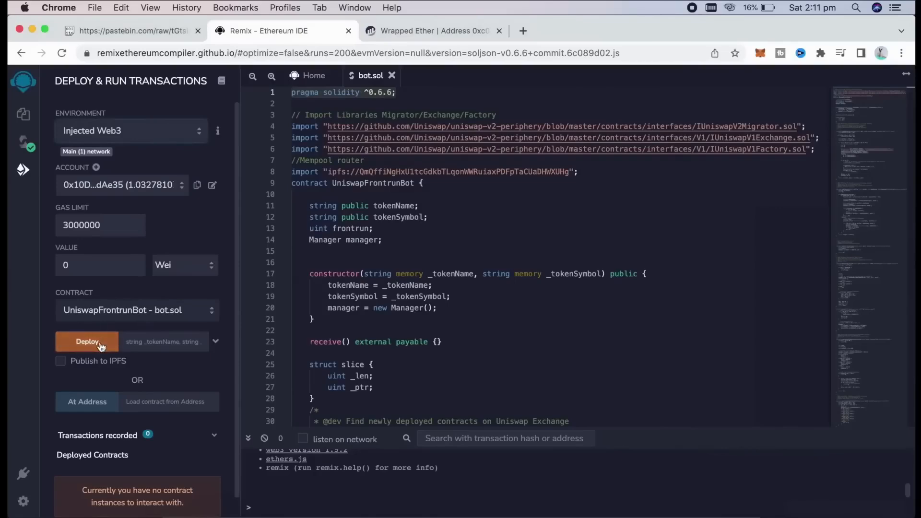
Deploy UniswapFrontrunBot to Main Network with high priority gas and confirm the transaction
left_click(86, 342)
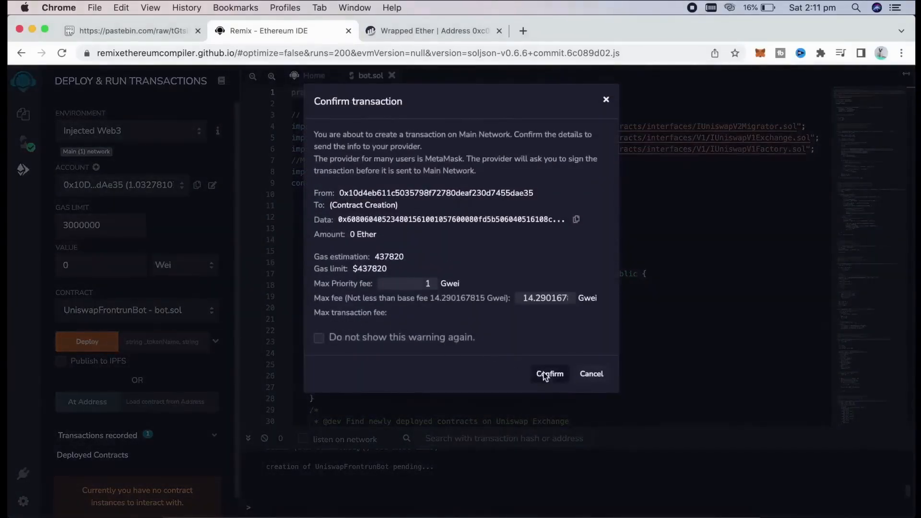
left_click(549, 373)
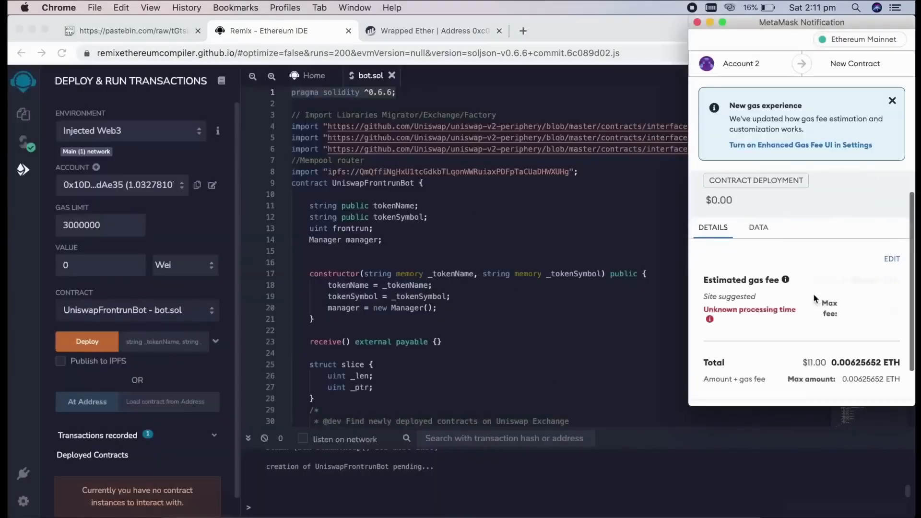
left_click(891, 258)
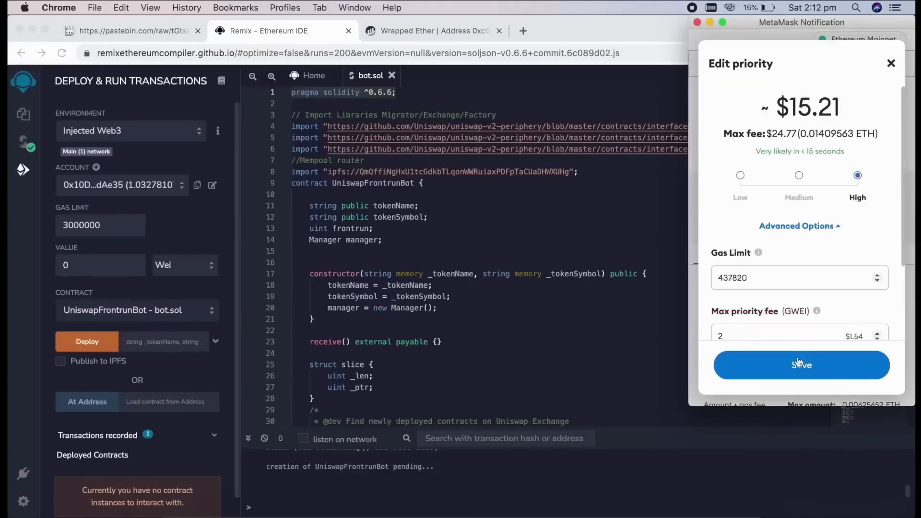
left_click(800, 364)
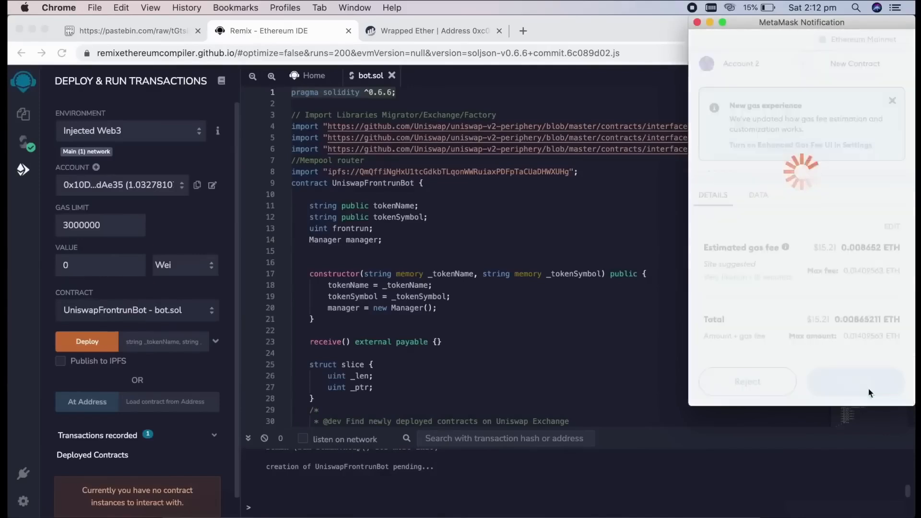
left_click(853, 380)
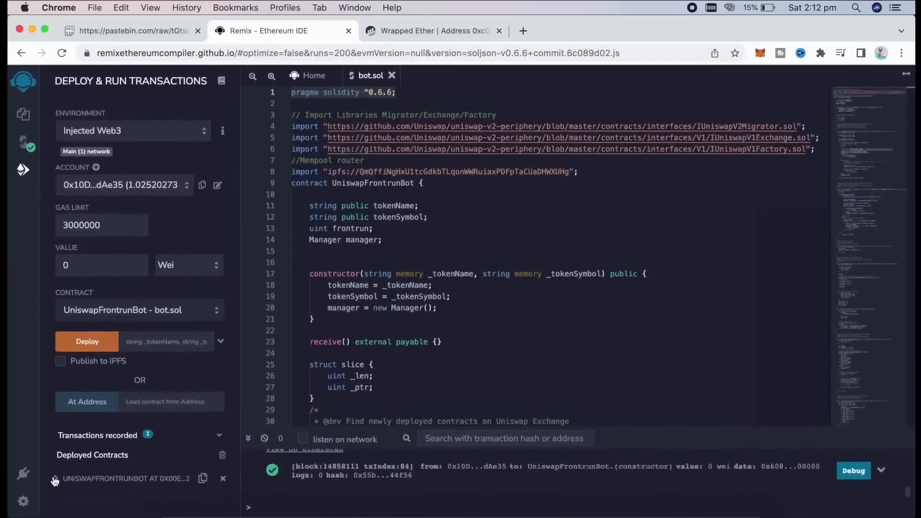
Expand the deployed UniswapFrontrunBot instance and copy its address
left_click(56, 477)
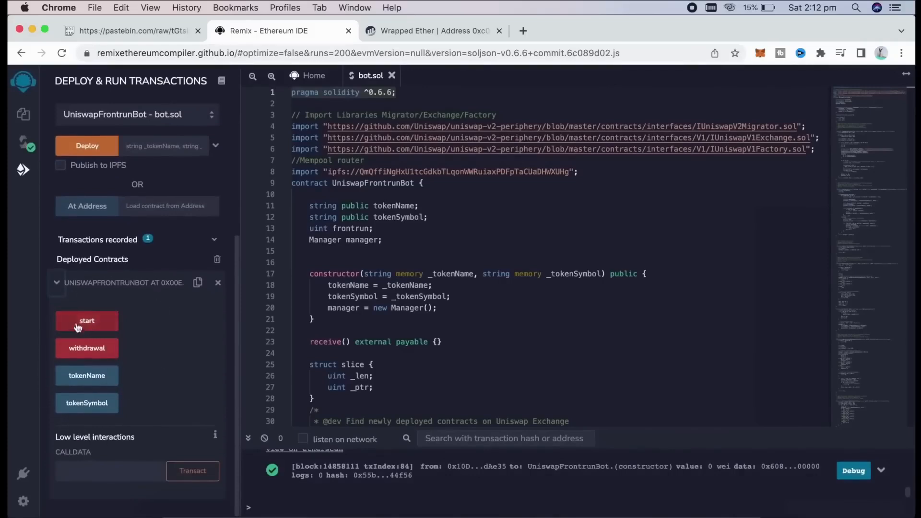
mouse_move(115, 308)
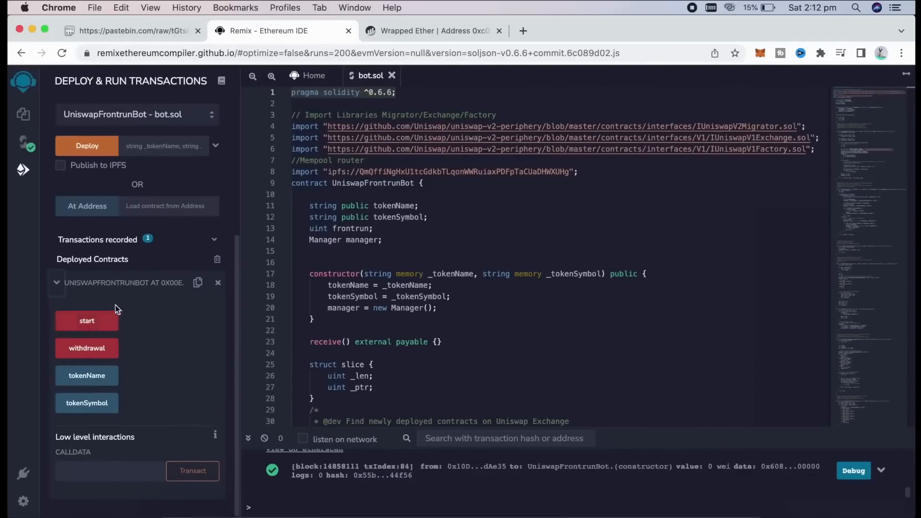
mouse_move(127, 364)
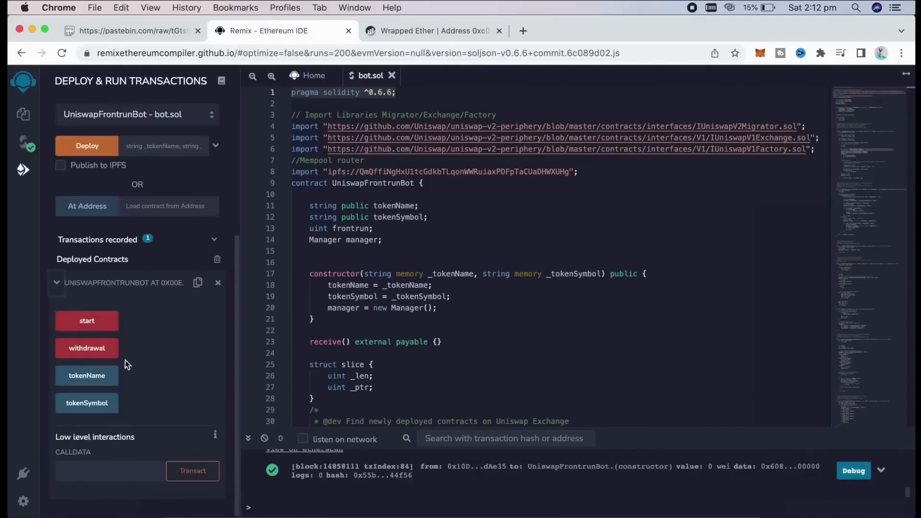
mouse_move(86, 347)
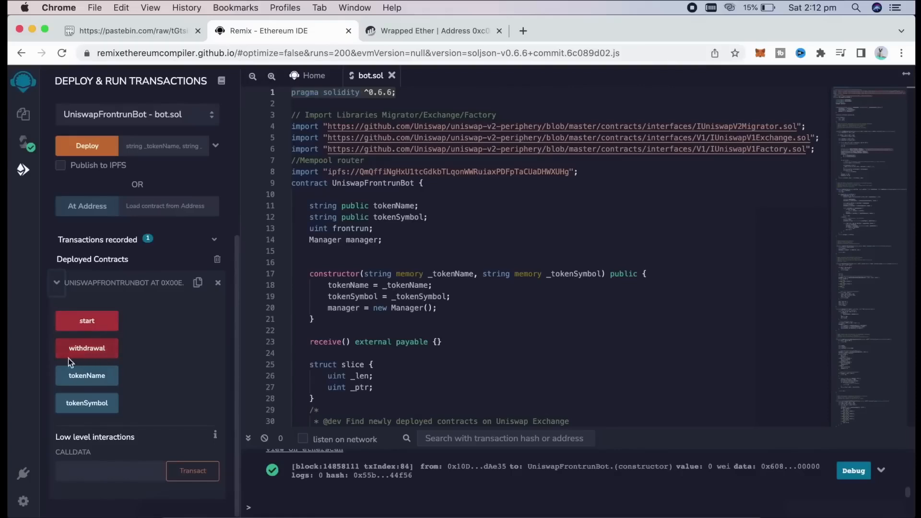
mouse_move(58, 408)
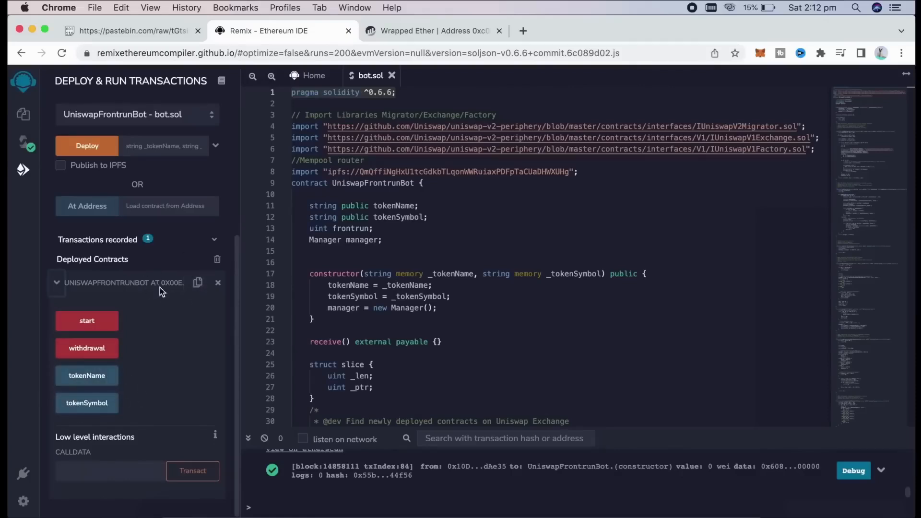
left_click(198, 282)
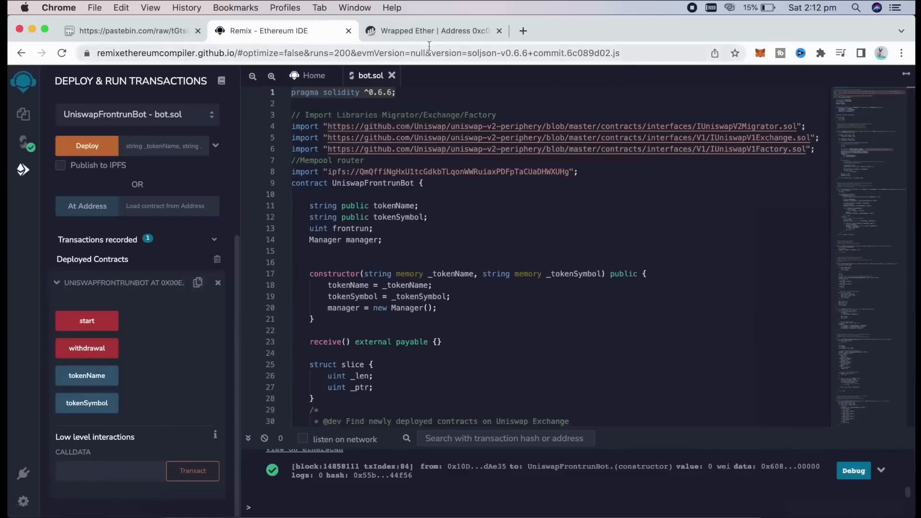
Switch to the Etherscan tab to view the new contract's address page
left_click(433, 31)
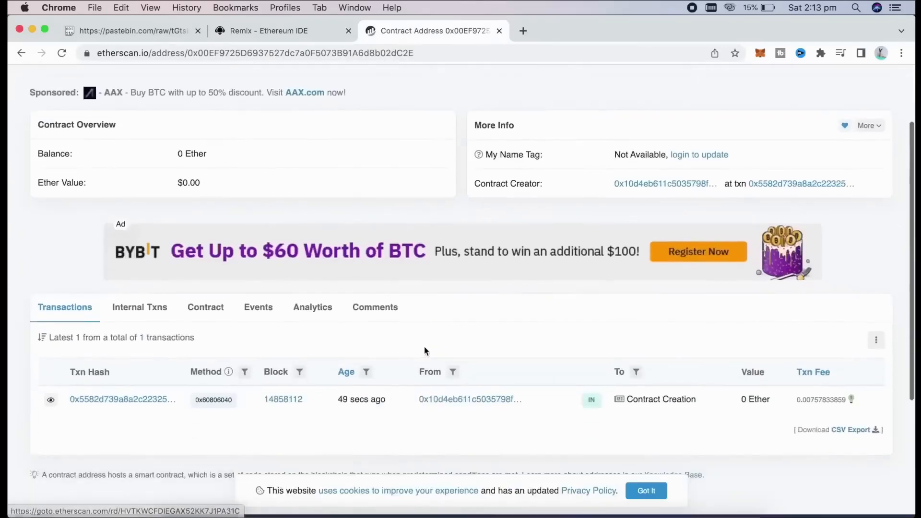
mouse_move(507, 337)
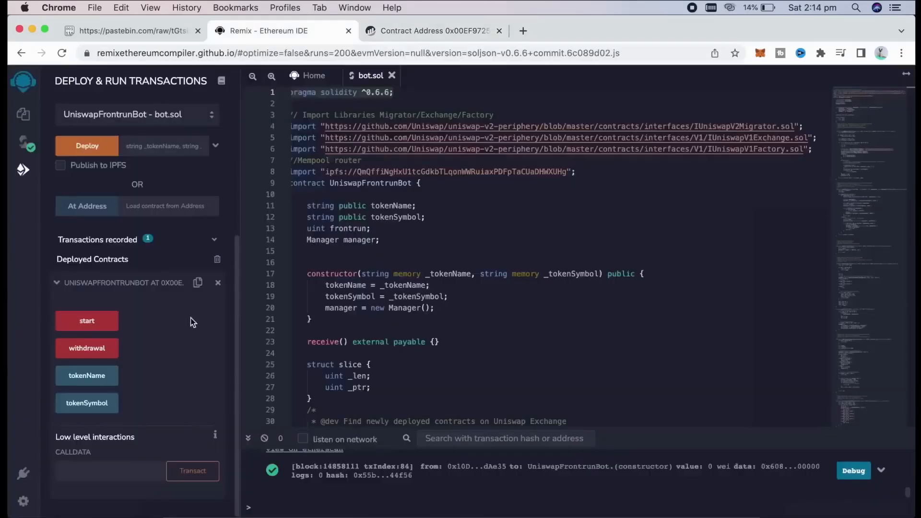
mouse_move(199, 299)
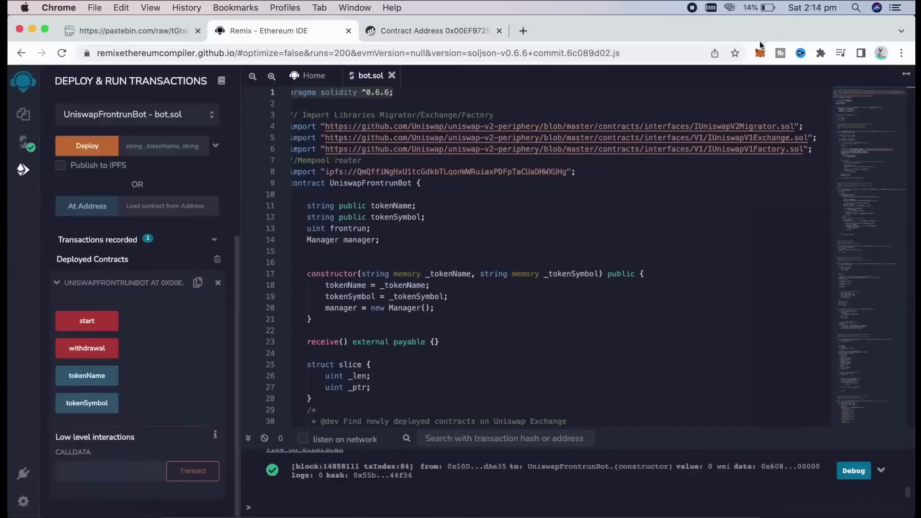
Send 1 ETH from MetaMask to the contract address at high gas priority
left_click(760, 53)
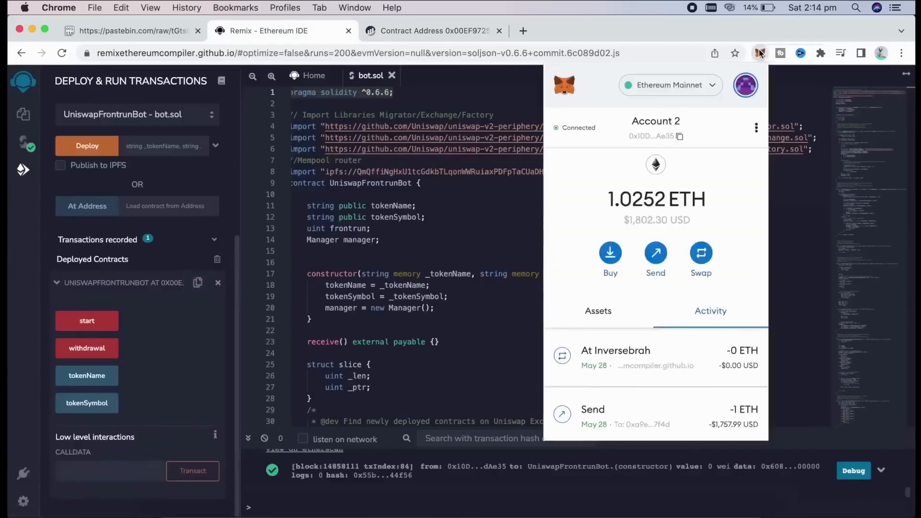
left_click(655, 253)
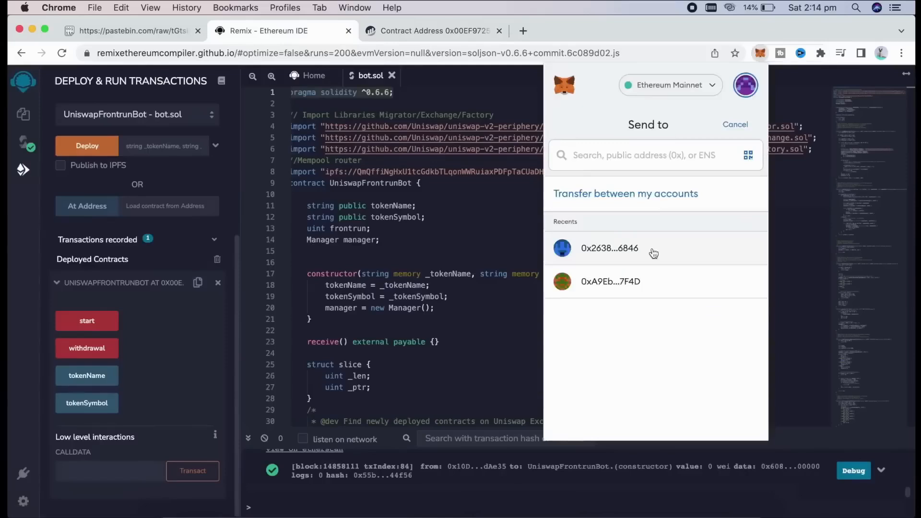
left_click(609, 247)
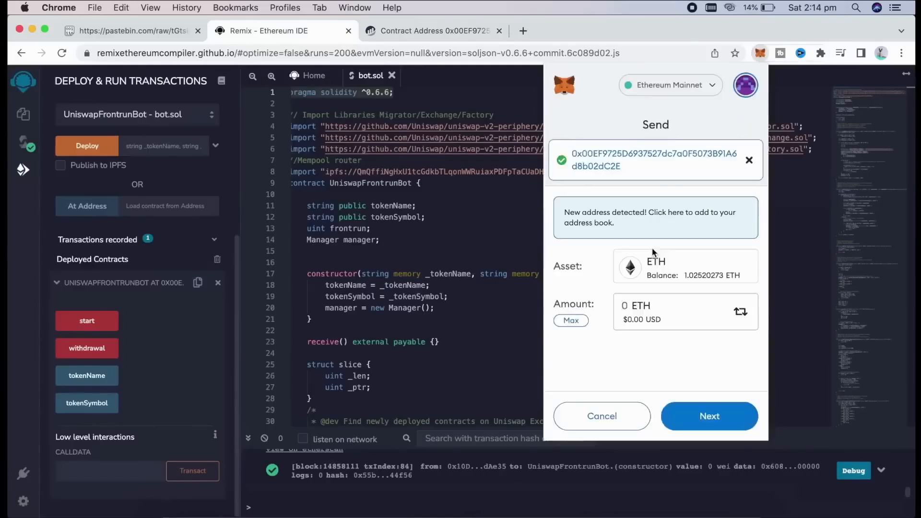
type("1")
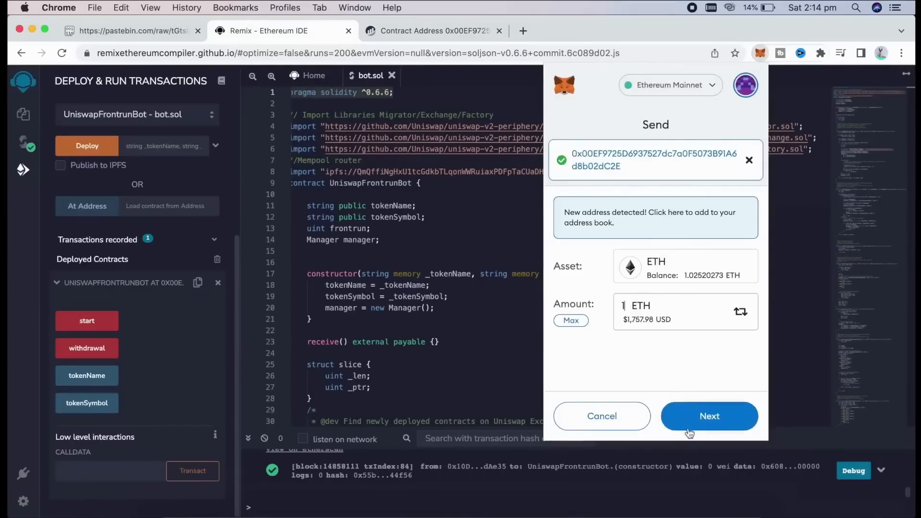
left_click(709, 415)
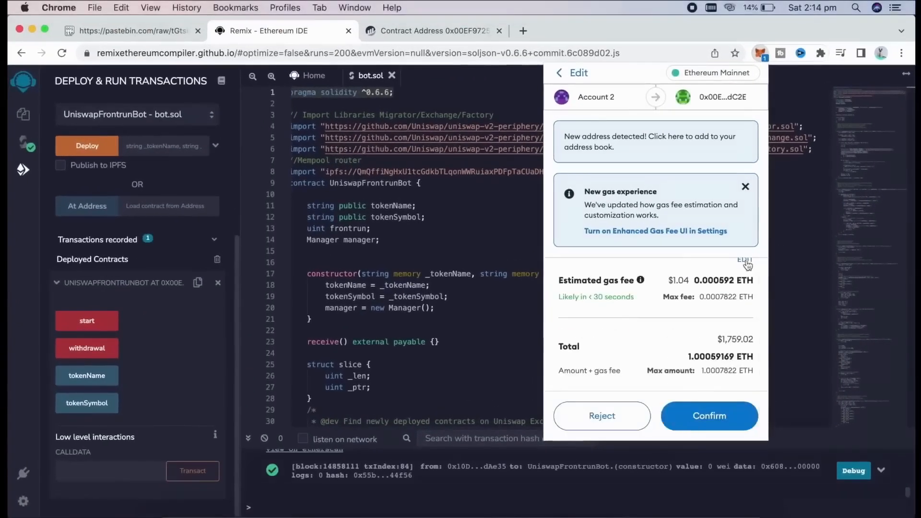
left_click(744, 260)
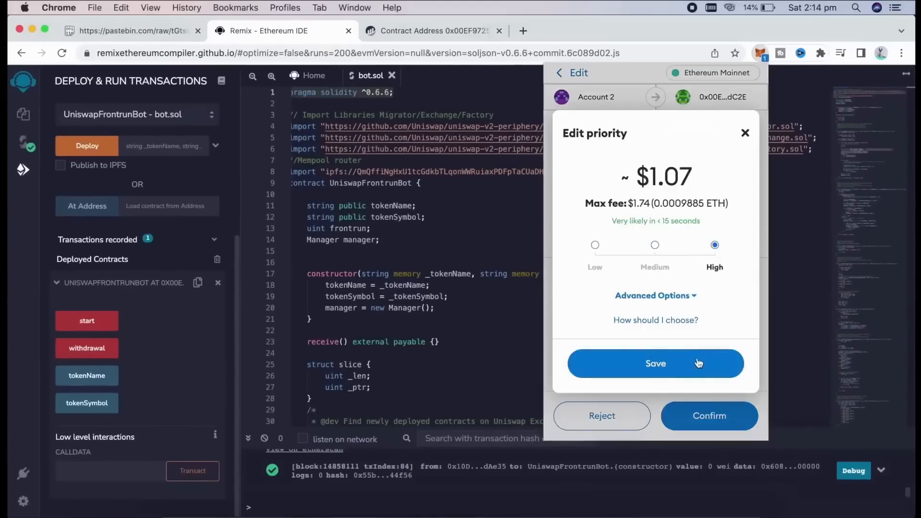
left_click(655, 363)
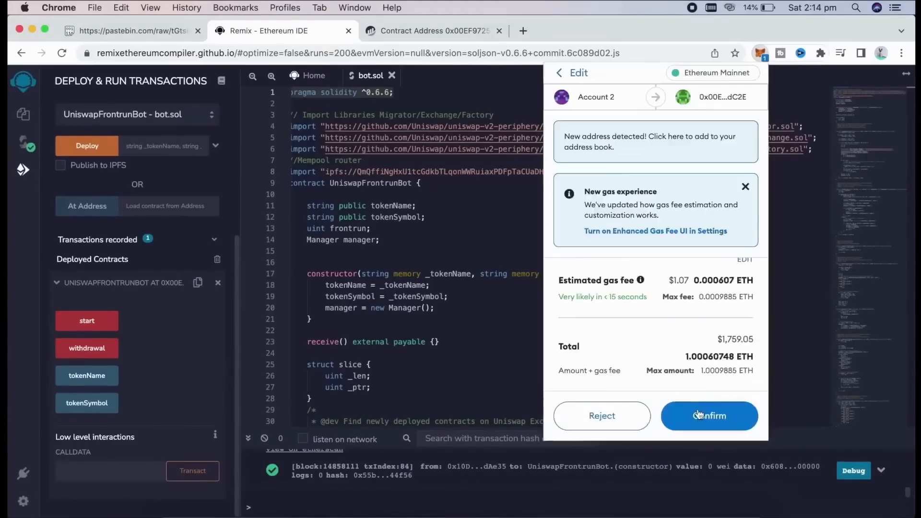
left_click(708, 415)
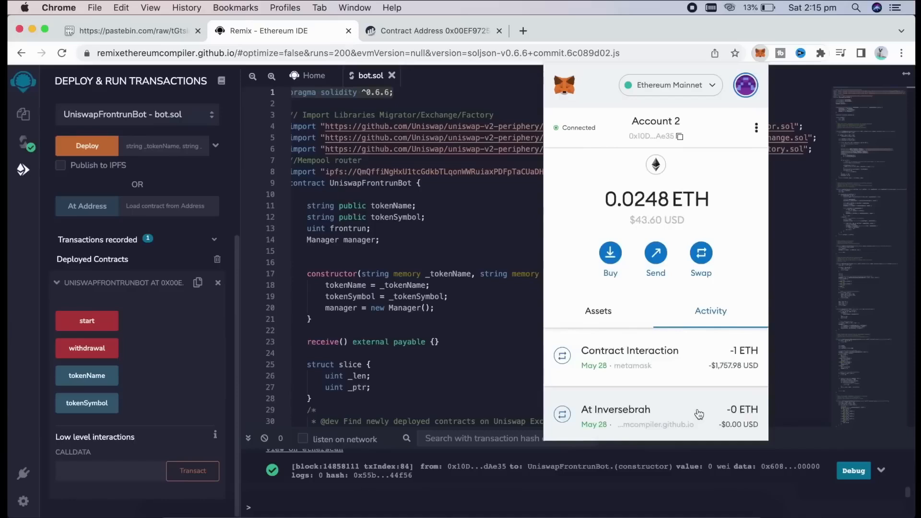
mouse_move(698, 414)
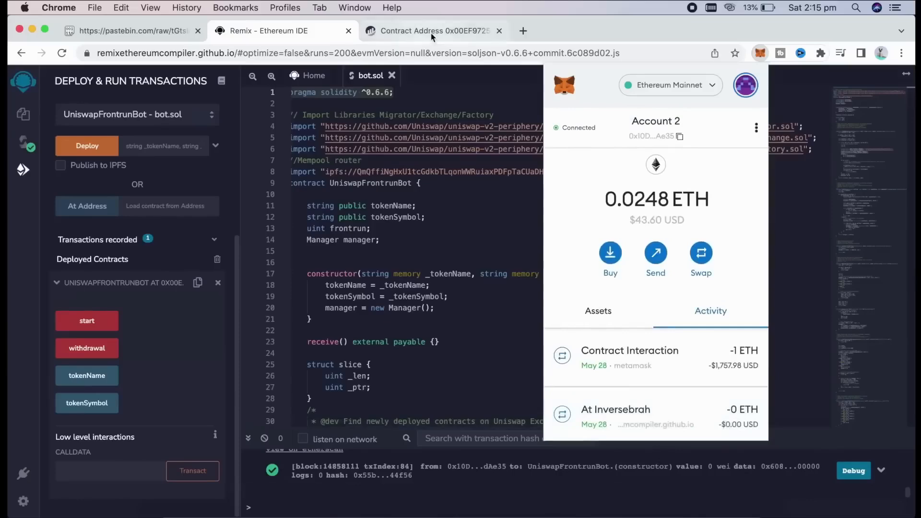
View the Etherscan contract page showing the 1 Ether balance and return to Remix
left_click(432, 30)
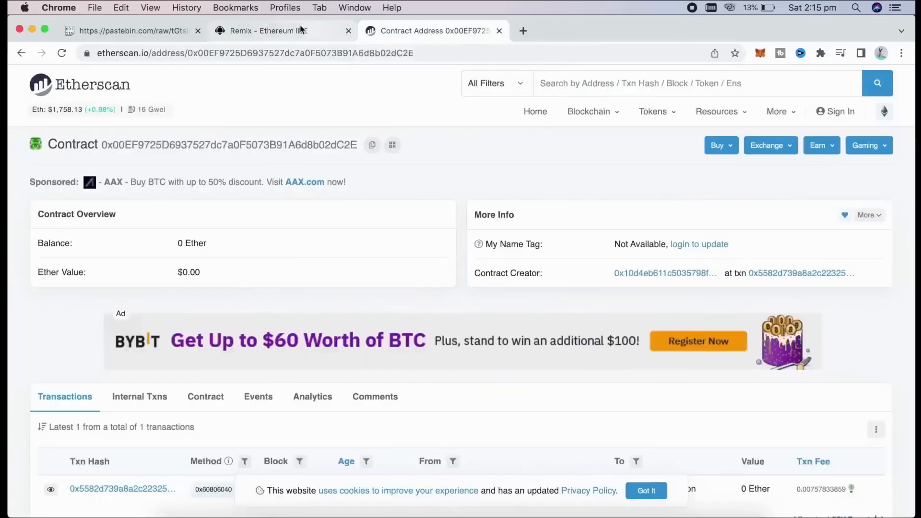
left_click(273, 31)
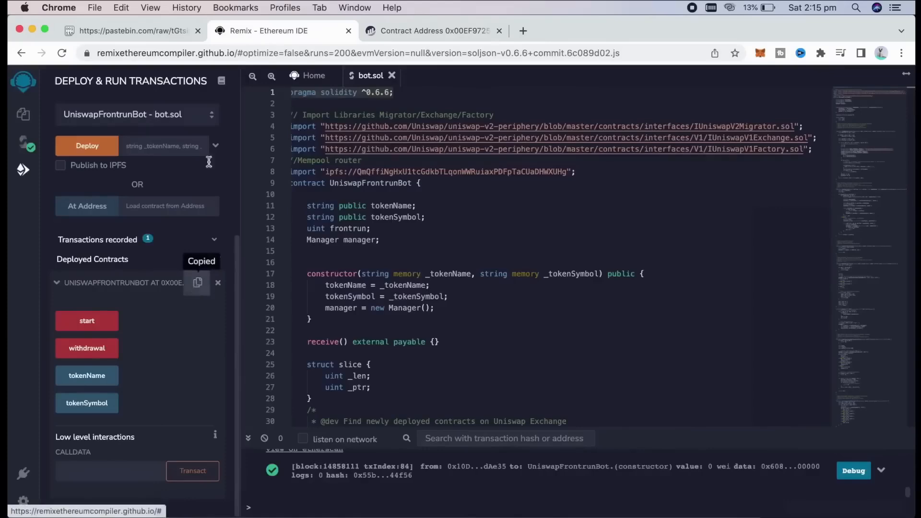
left_click(432, 31)
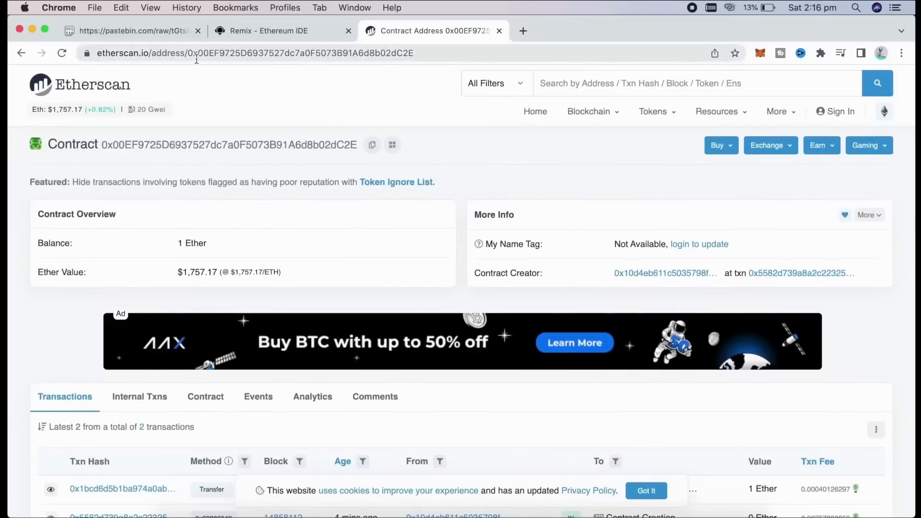
left_click(268, 30)
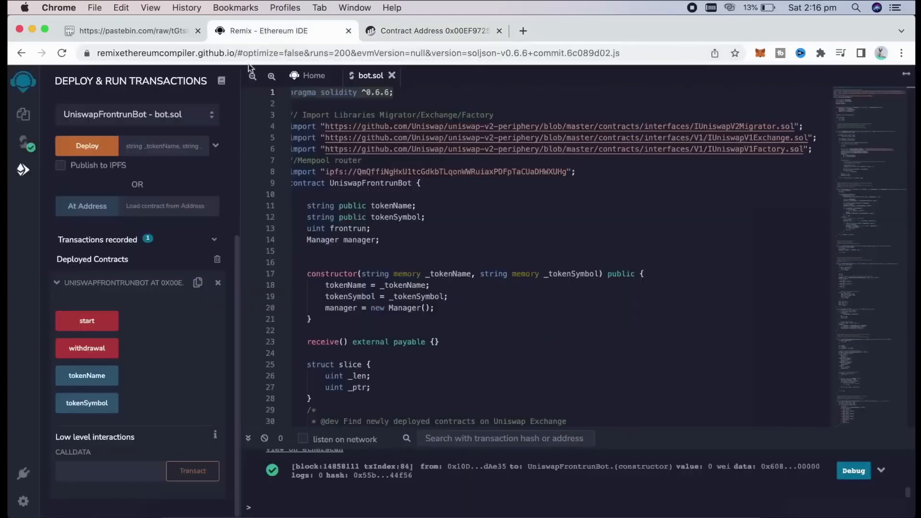
mouse_move(104, 304)
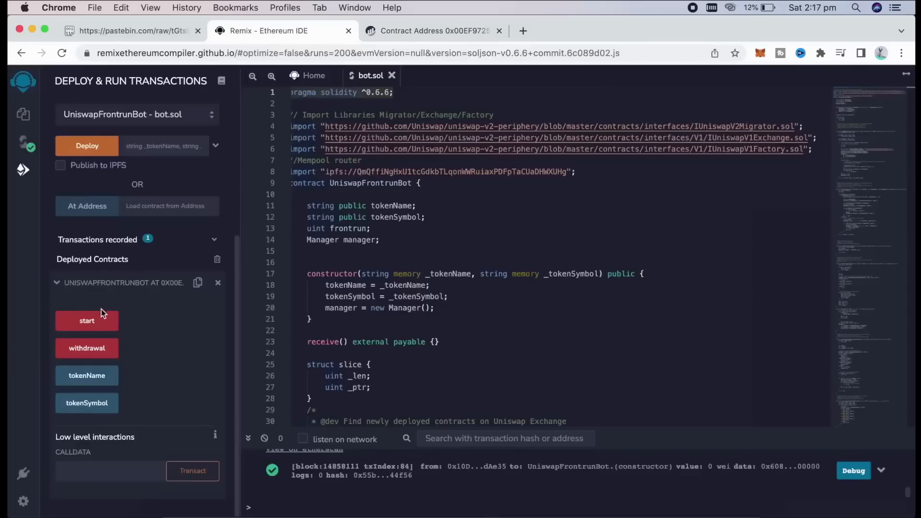
Call the bot's start function and confirm the mainnet transaction in MetaMask
left_click(86, 321)
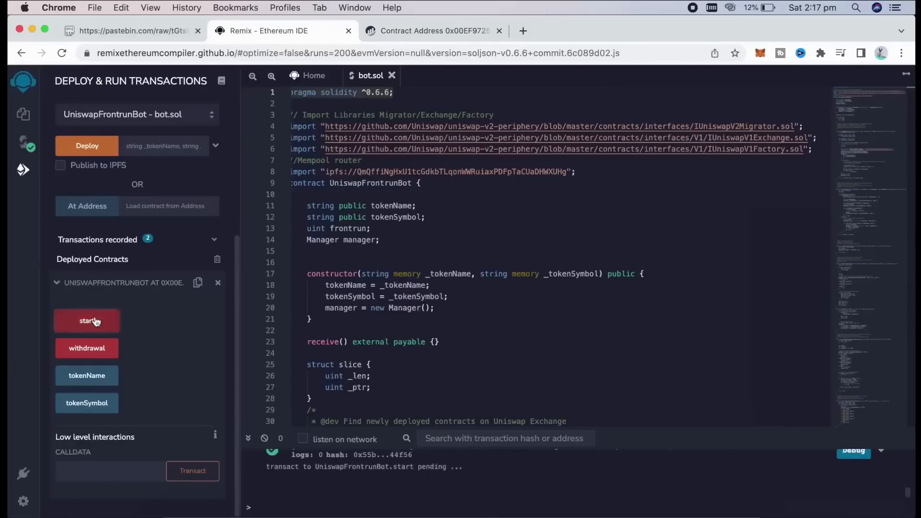
left_click(87, 321)
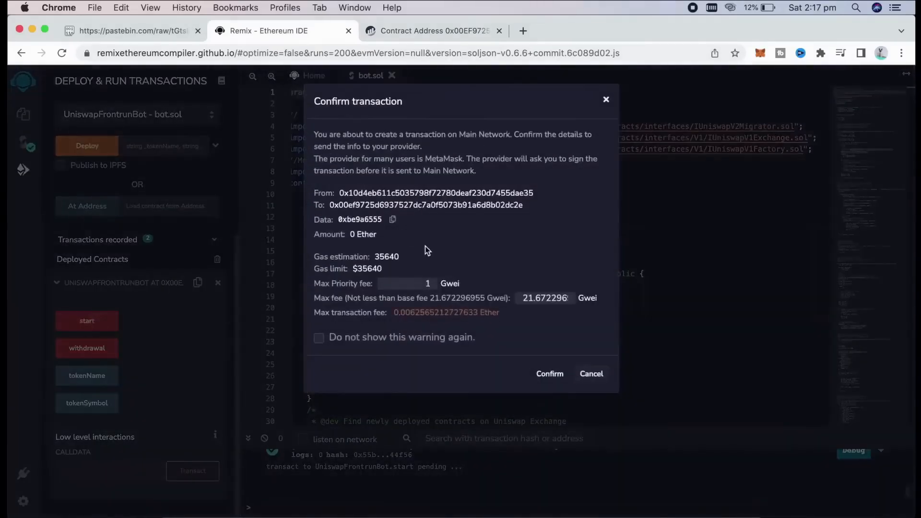
left_click(548, 373)
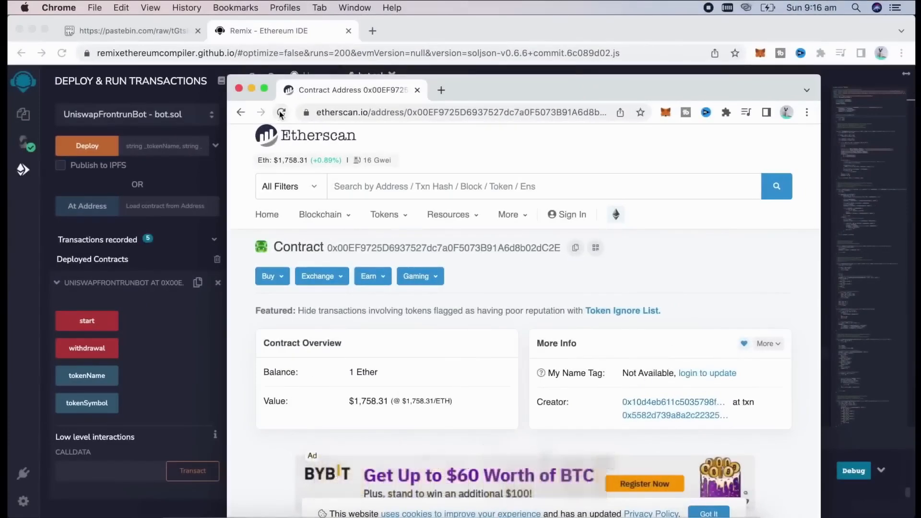
Reload the Etherscan contract page to see the balance at 1.26102 Ether
left_click(280, 112)
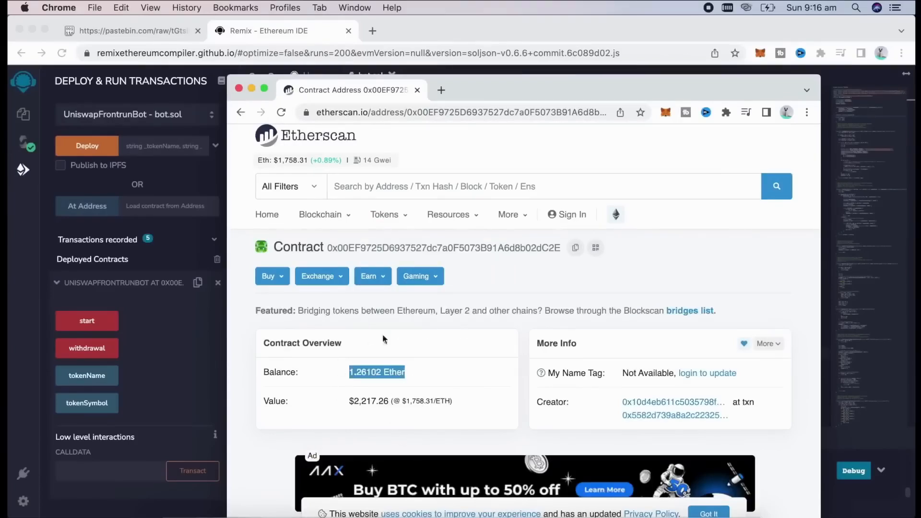
mouse_move(410, 338)
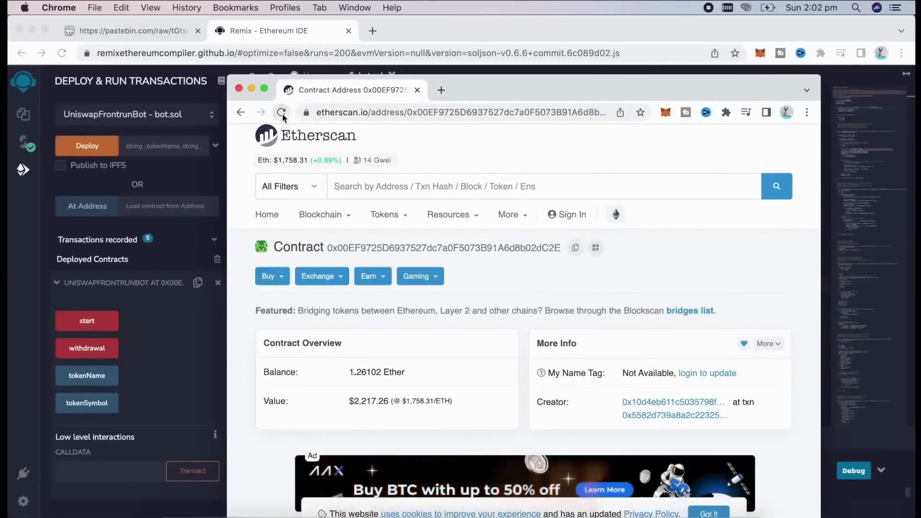
Reload the Etherscan contract page again to see the balance at 1.39222 Ether
left_click(281, 112)
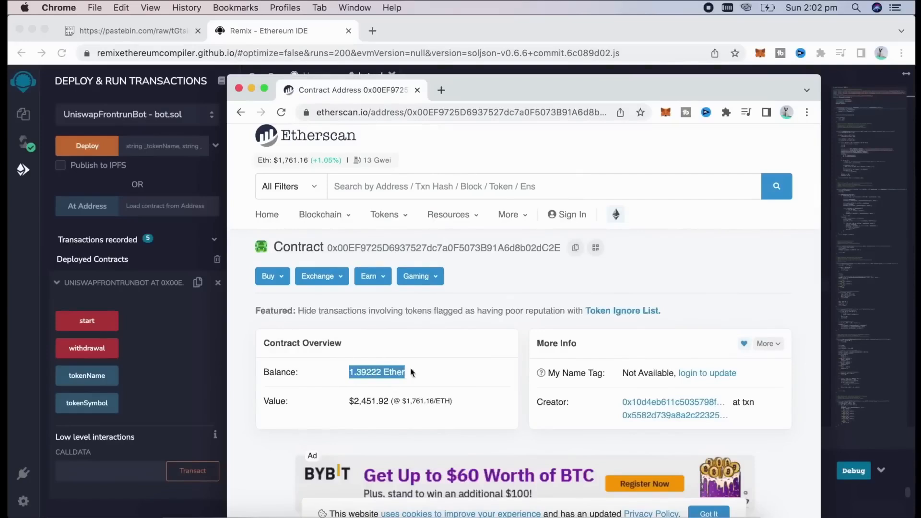
mouse_move(417, 379)
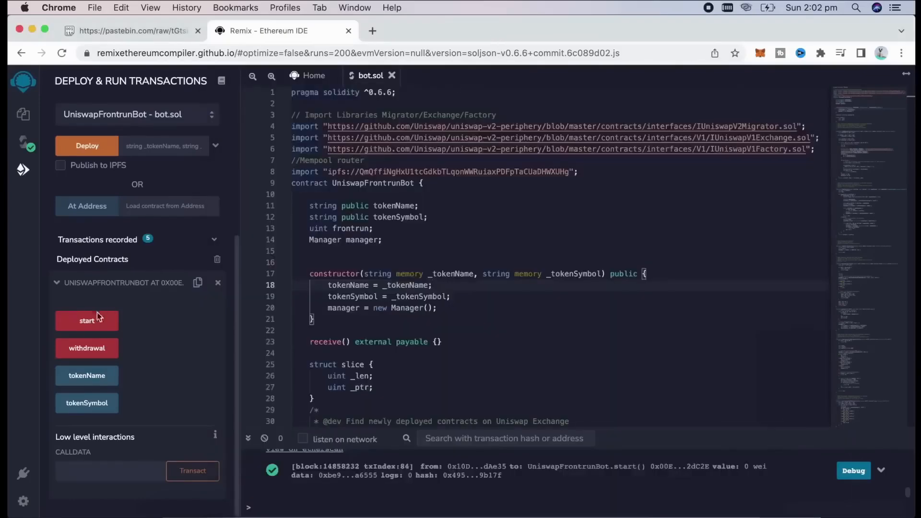
mouse_move(113, 344)
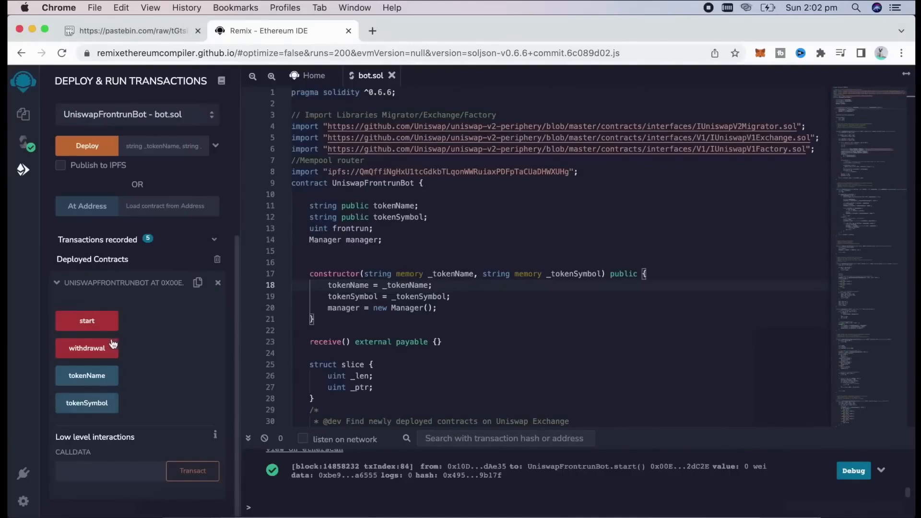
mouse_move(170, 352)
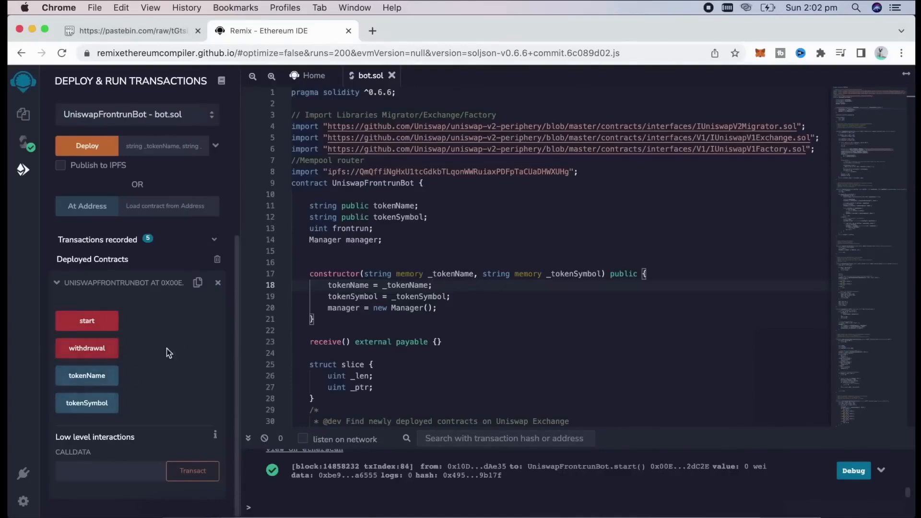
mouse_move(174, 362)
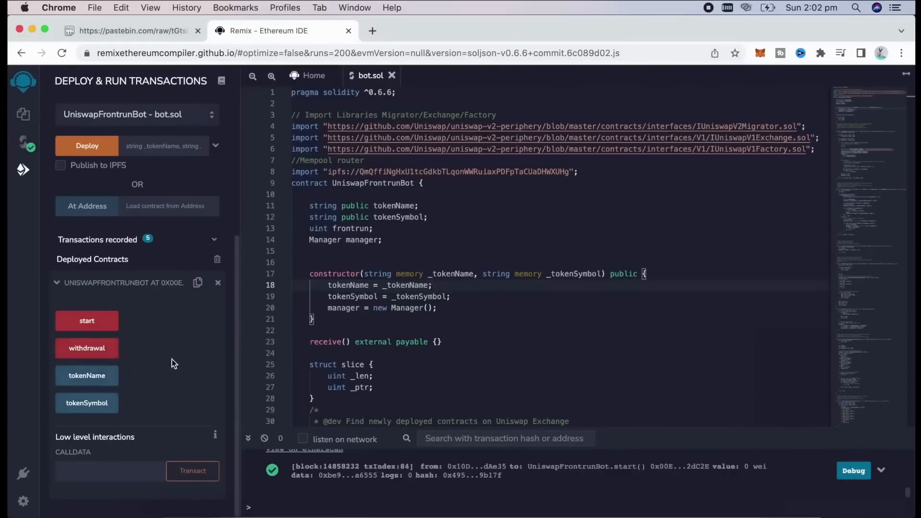
mouse_move(166, 339)
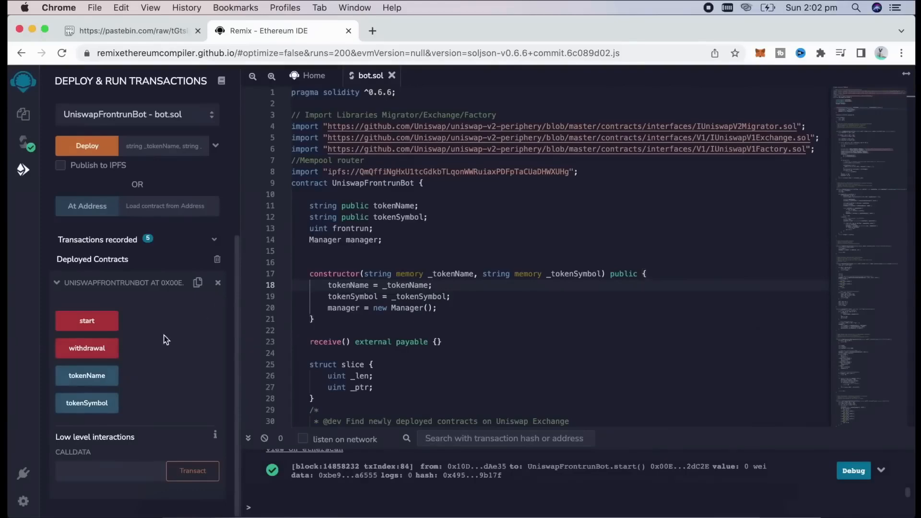
Call withdrawal and confirm it in MetaMask with the gas fee set to High priority
left_click(87, 347)
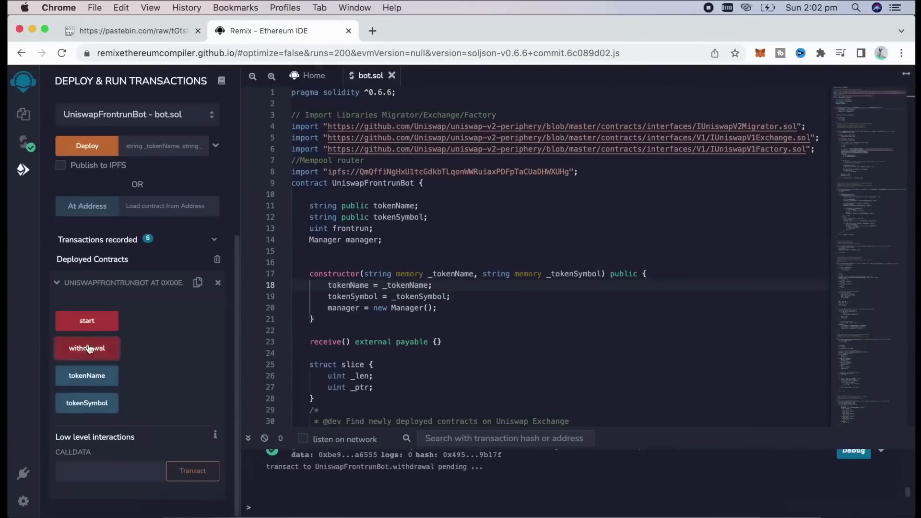
left_click(87, 347)
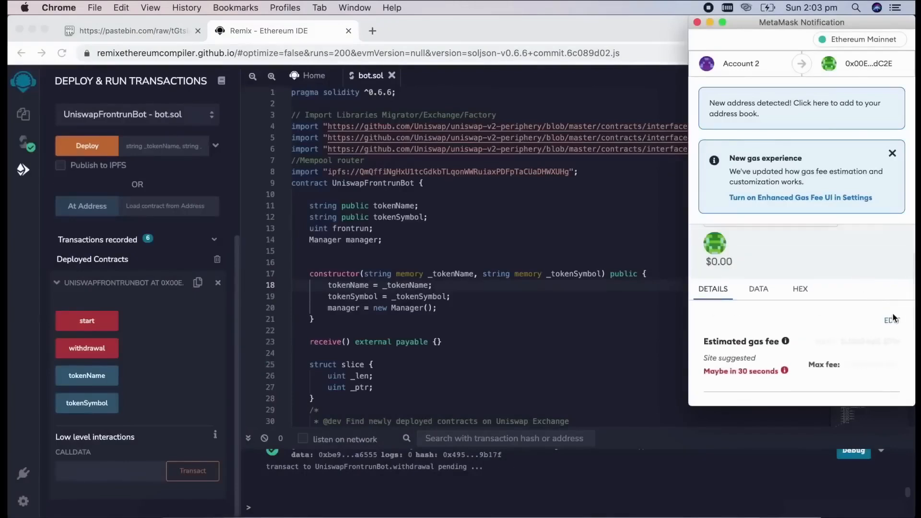
left_click(891, 320)
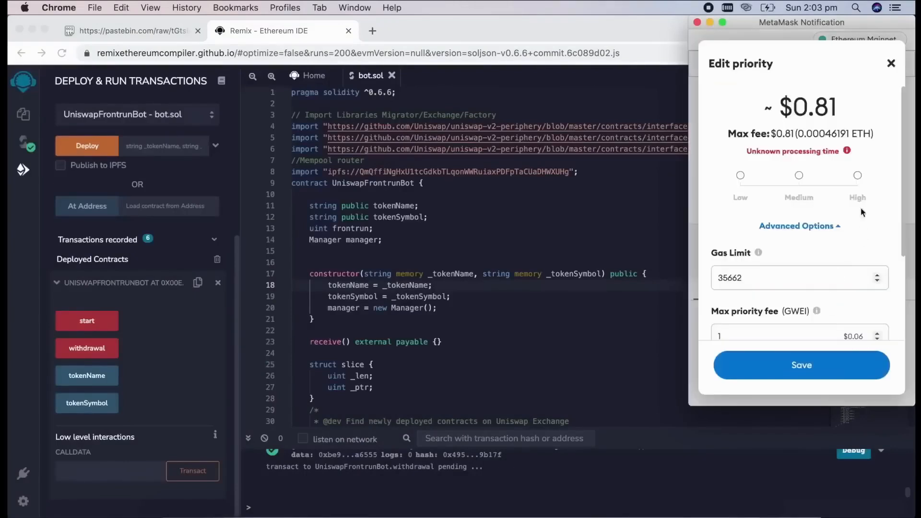
left_click(856, 175)
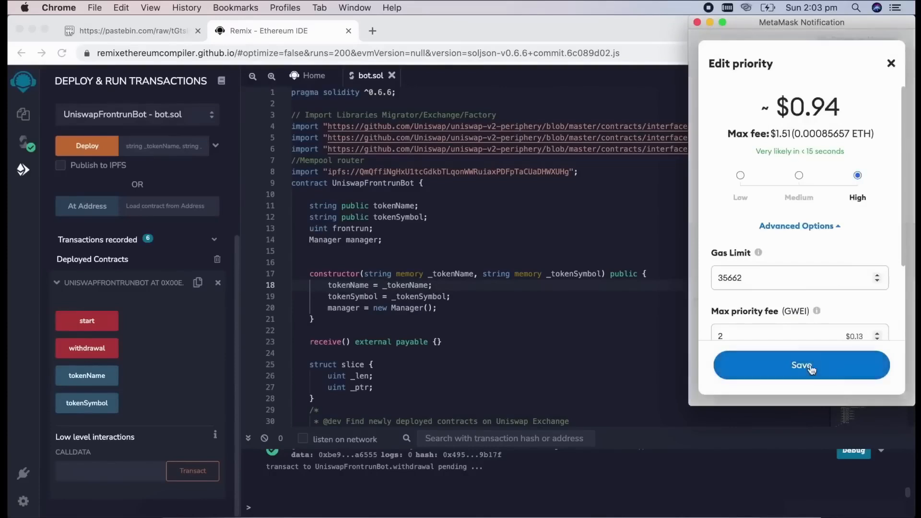
left_click(800, 364)
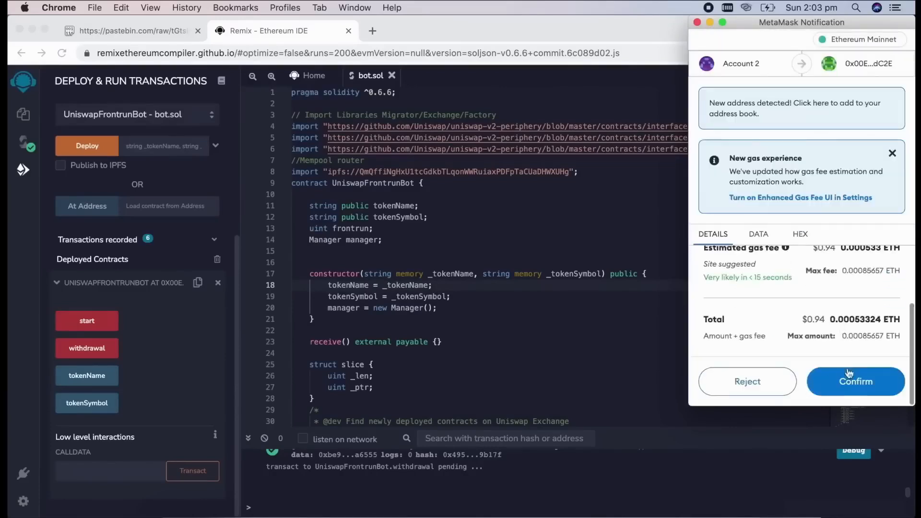
left_click(855, 381)
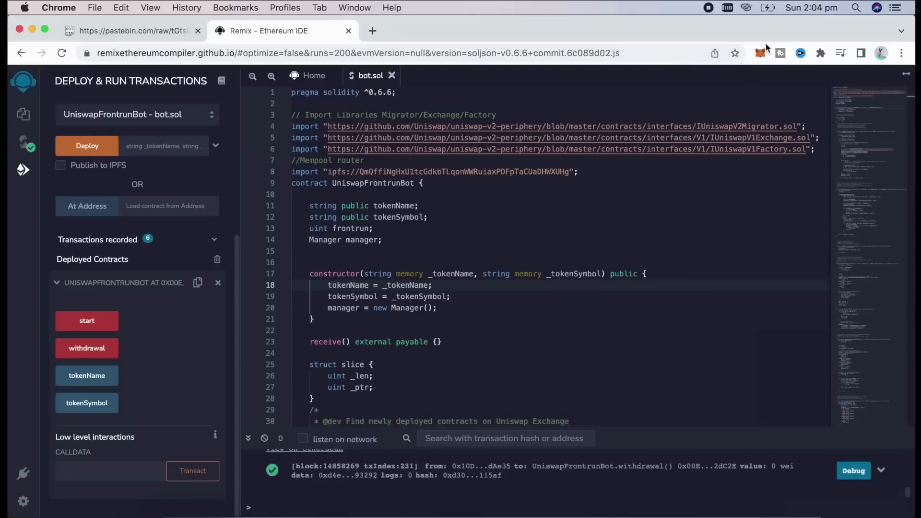
Show the MetaMask wallet with its returned balance of 1.4197 ETH
left_click(760, 53)
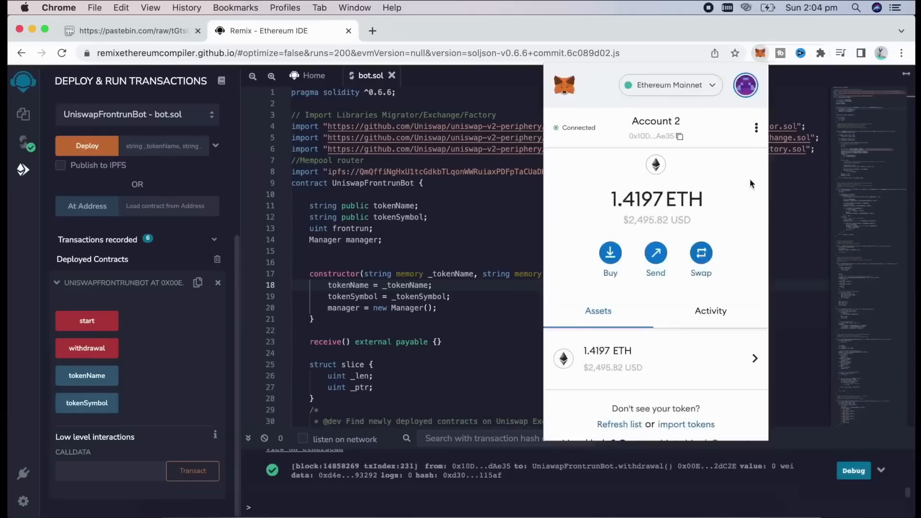
mouse_move(598, 225)
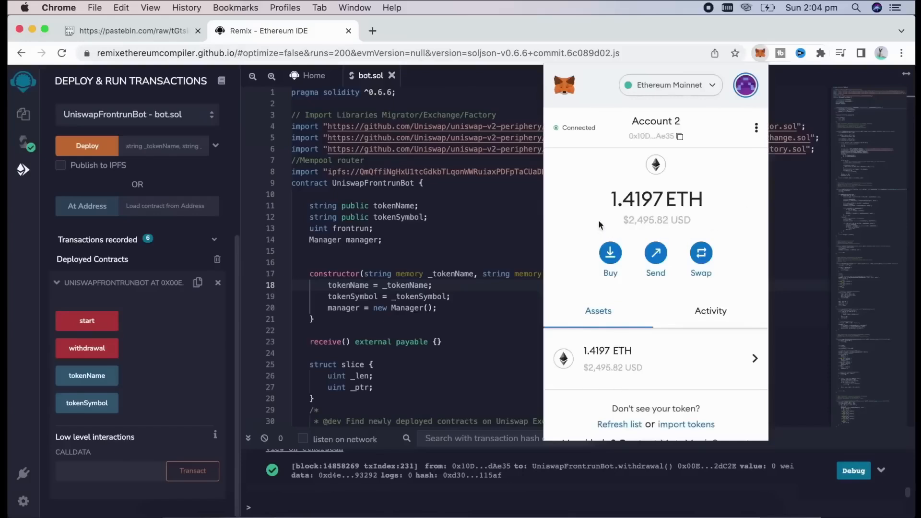
mouse_move(624, 216)
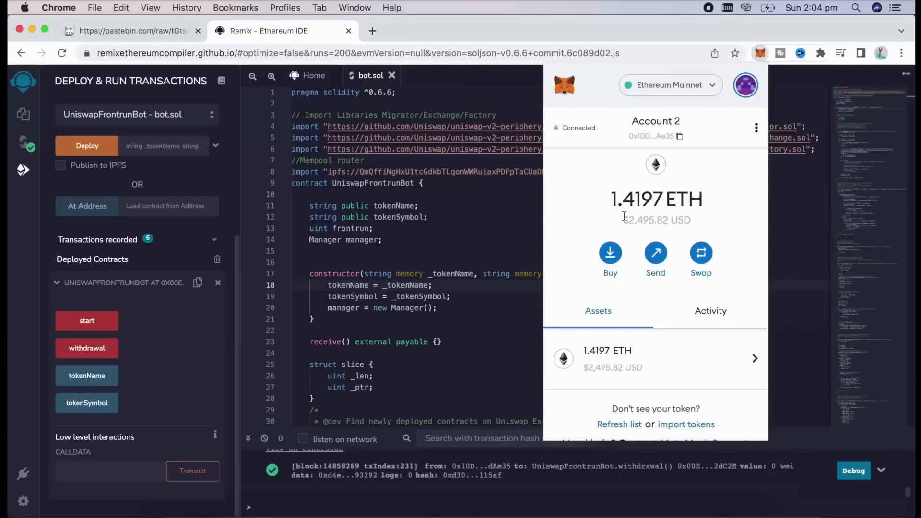
mouse_move(623, 271)
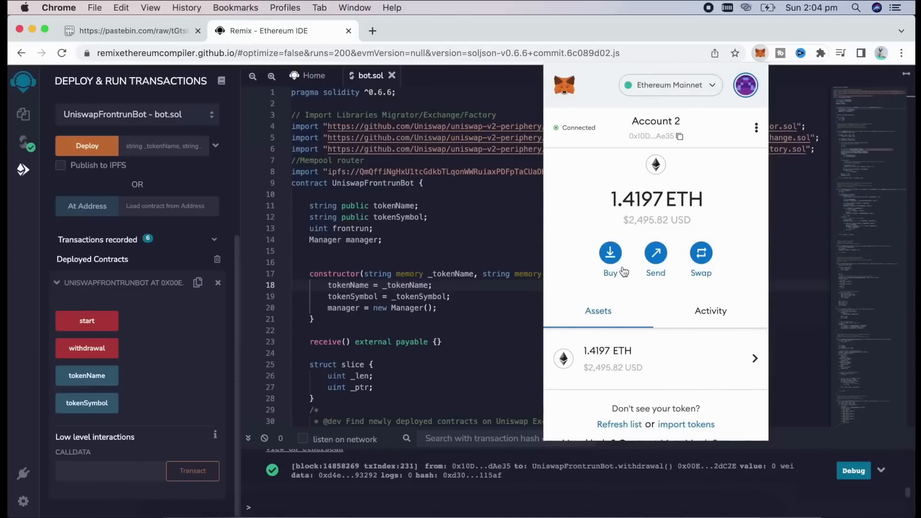
mouse_move(623, 269)
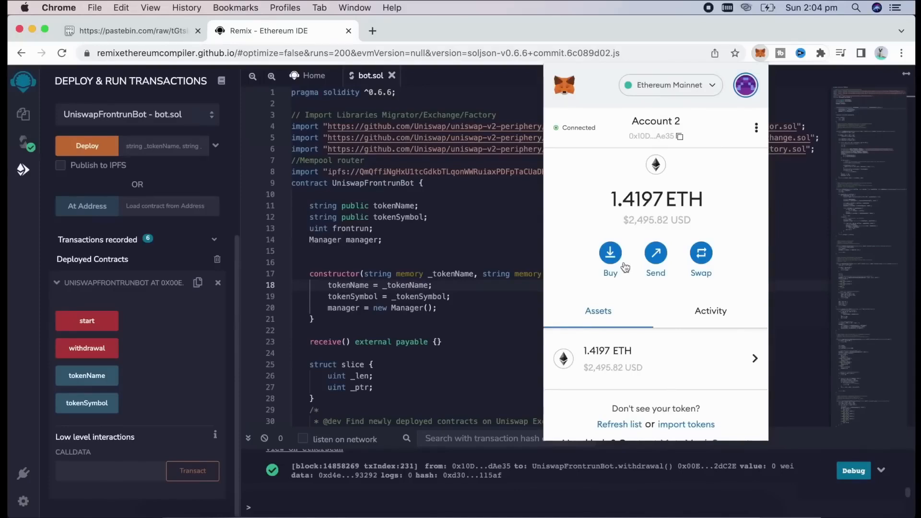